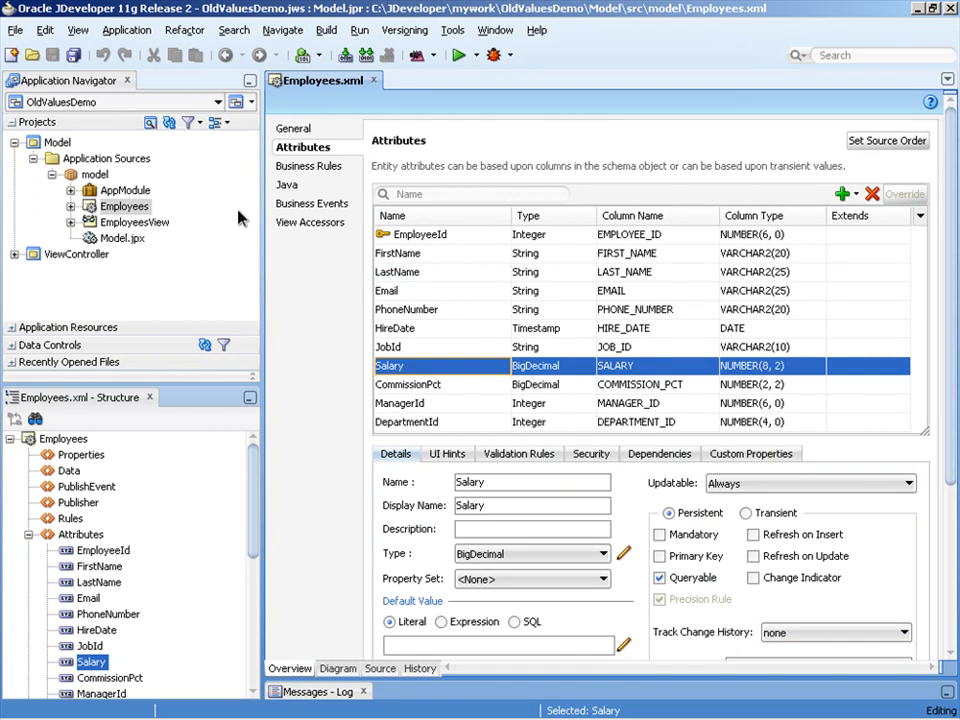
mouse_move(213, 221)
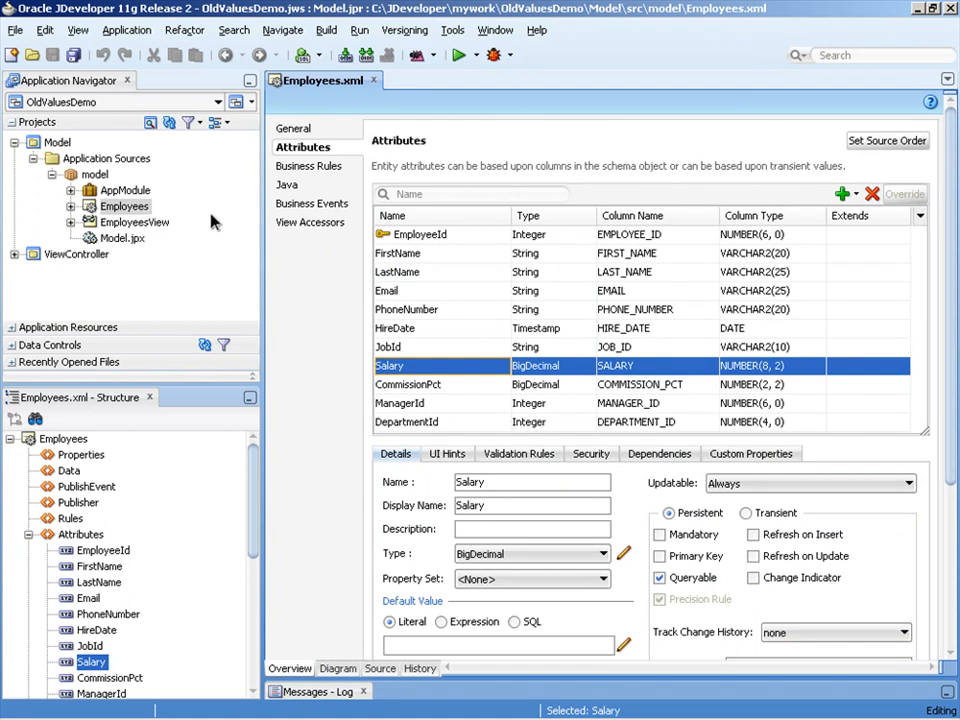
mouse_move(133, 221)
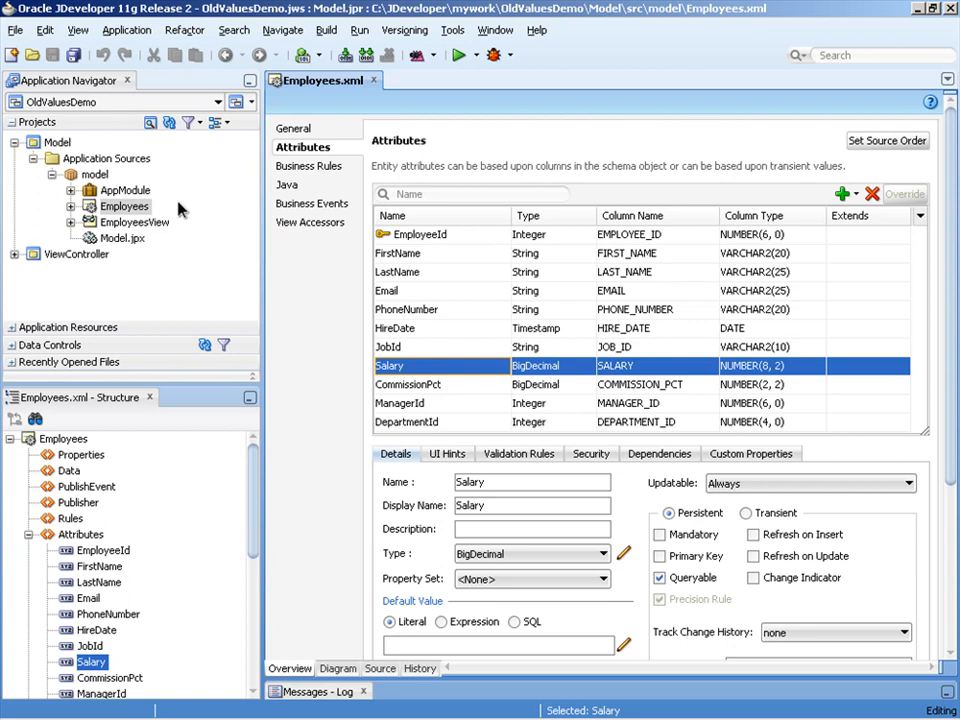
mouse_move(313, 148)
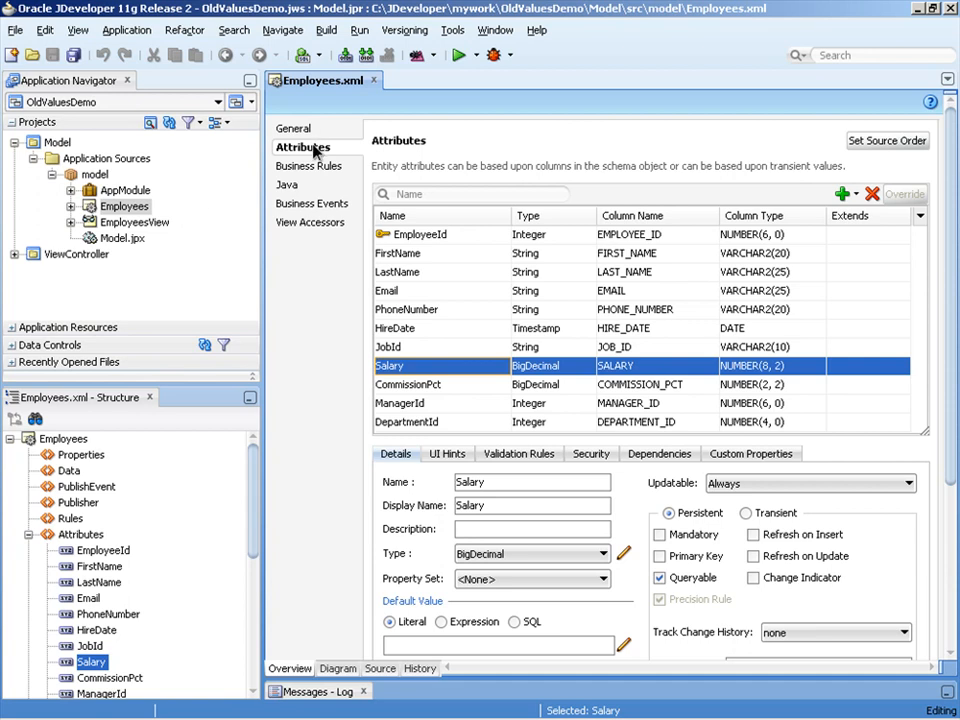
mouse_move(444, 367)
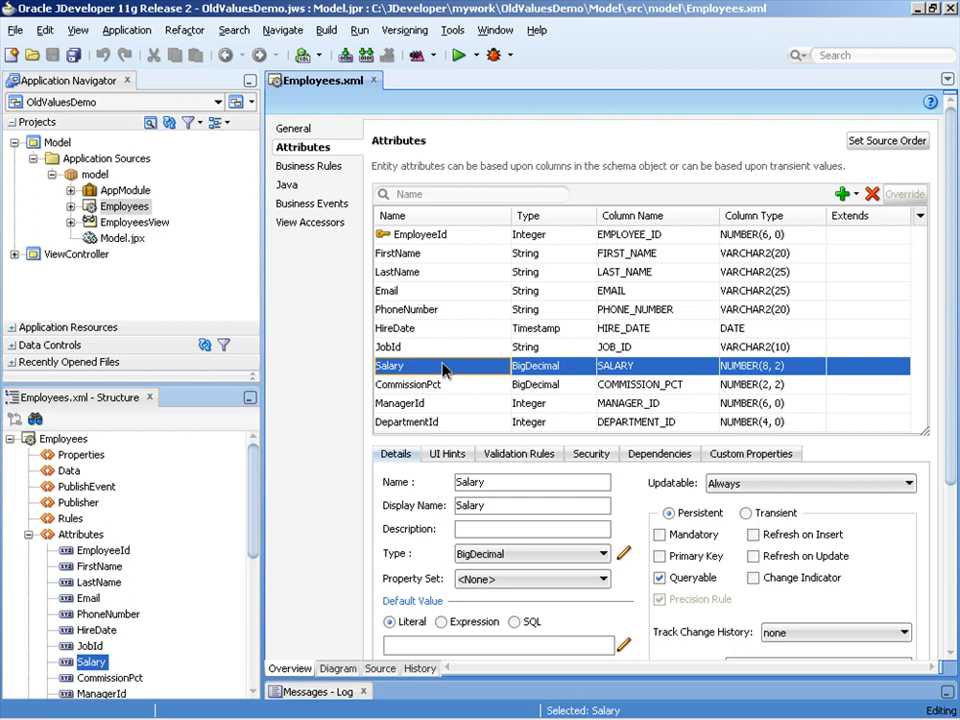
mouse_move(780, 210)
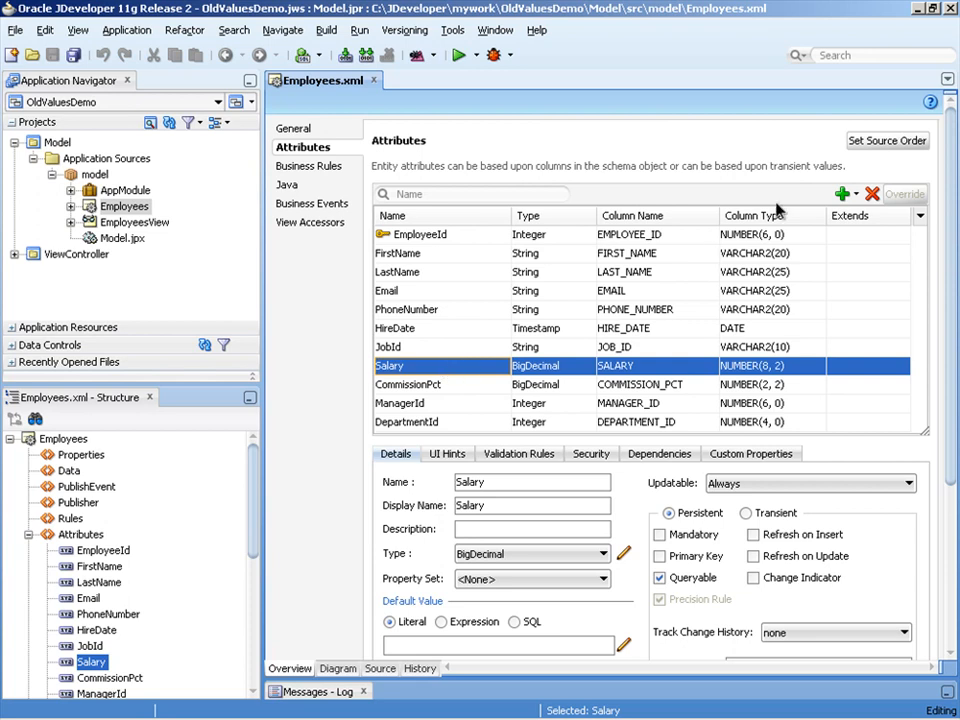
Add a new attribute OldSalary to Employees with type BigDecimal
left_click(840, 194)
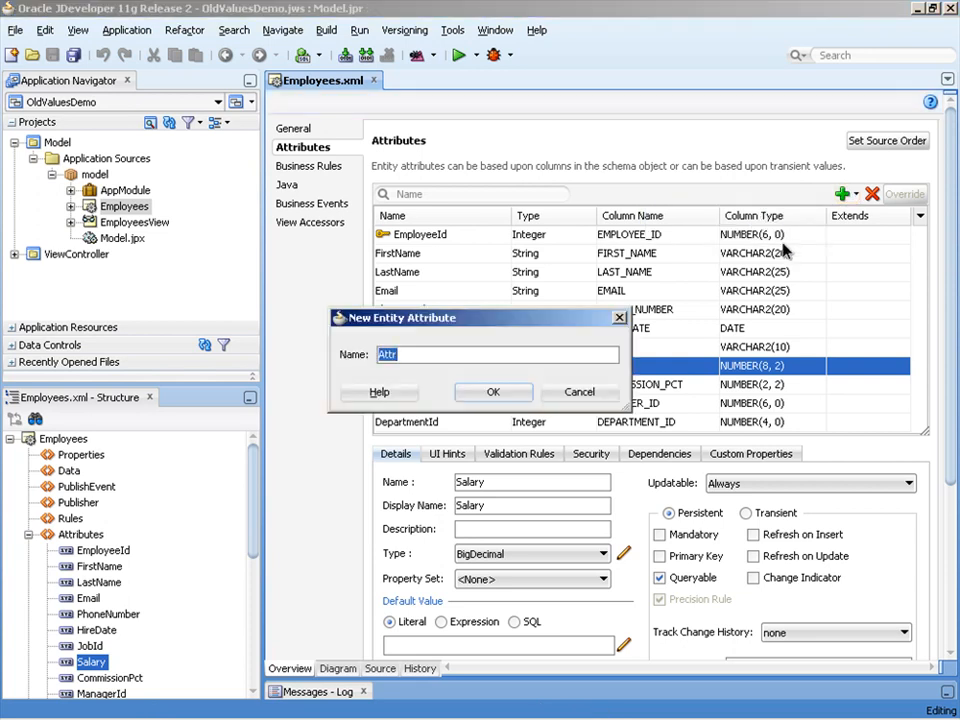
type("OldSalar")
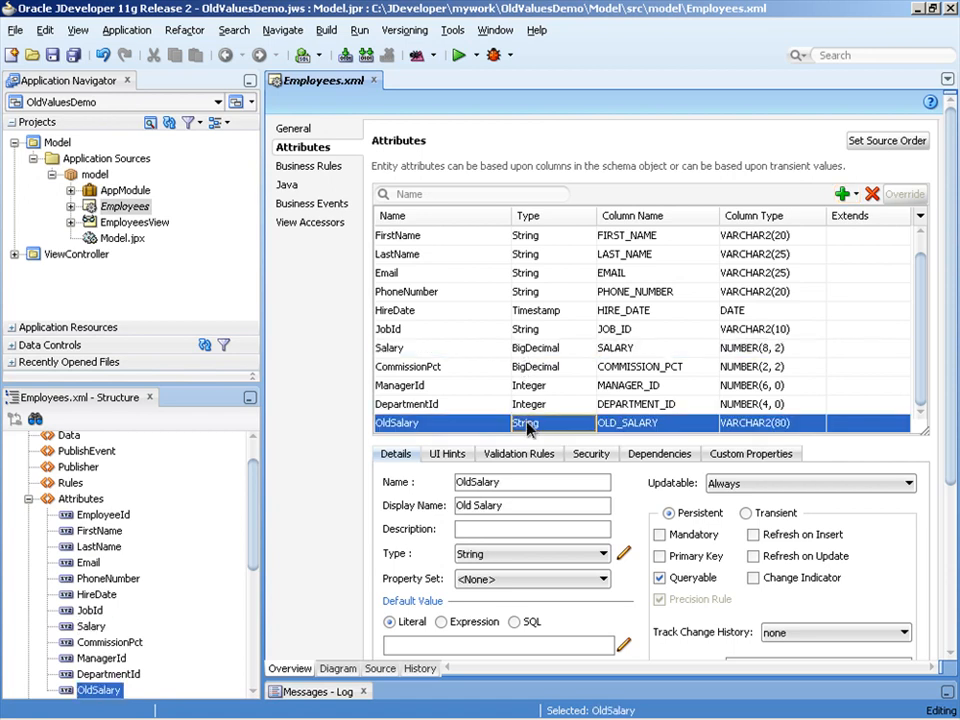
left_click(611, 554)
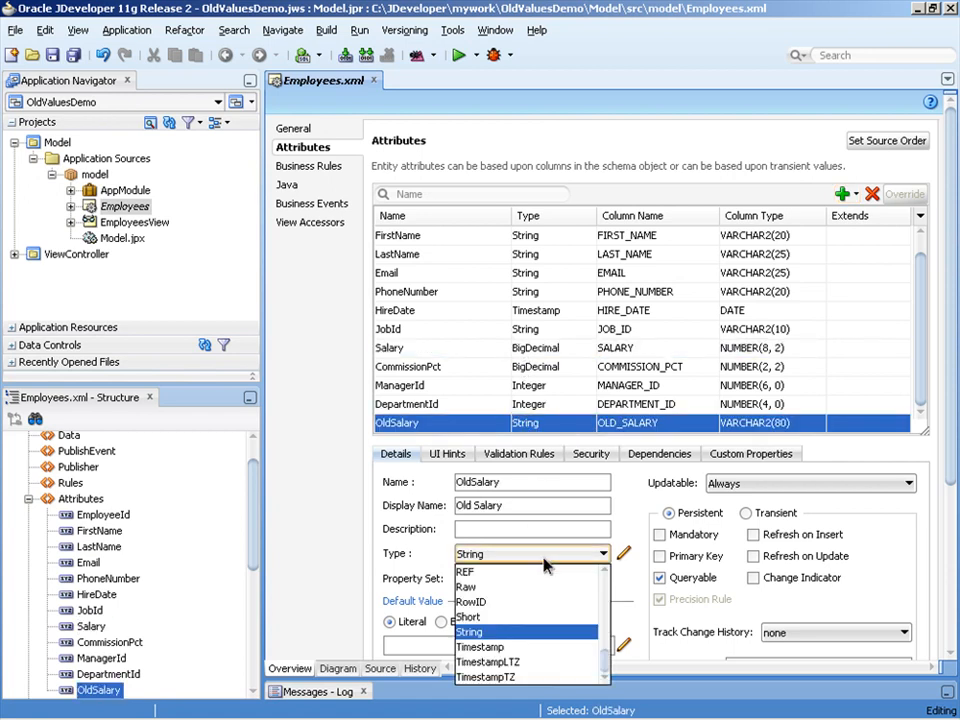
left_click(480, 636)
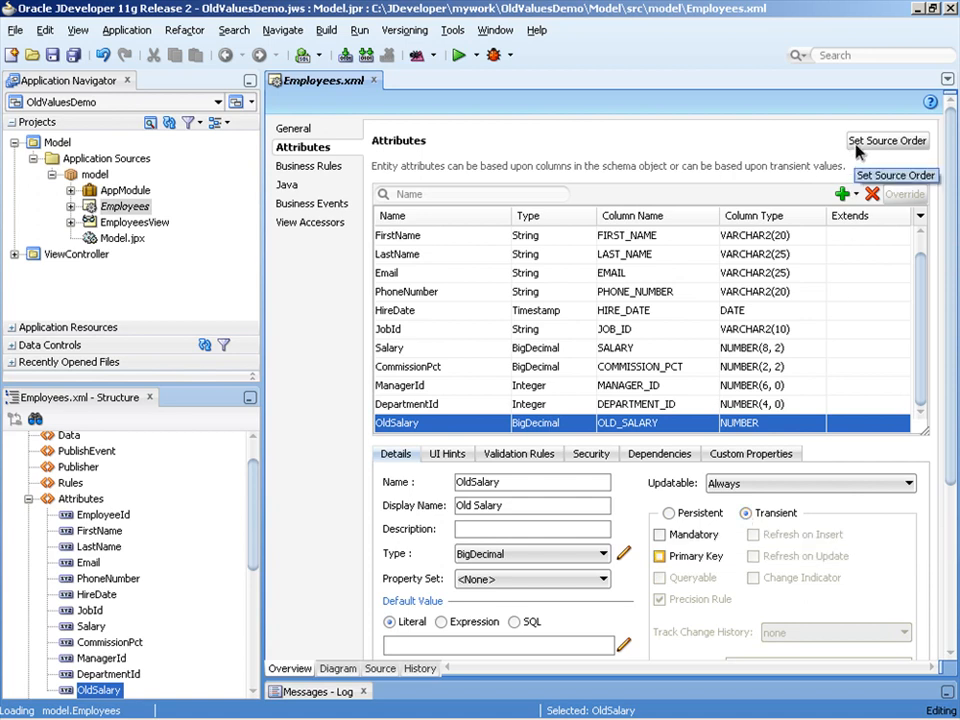
Set the source order so OldSalary sits right after Salary
left_click(886, 140)
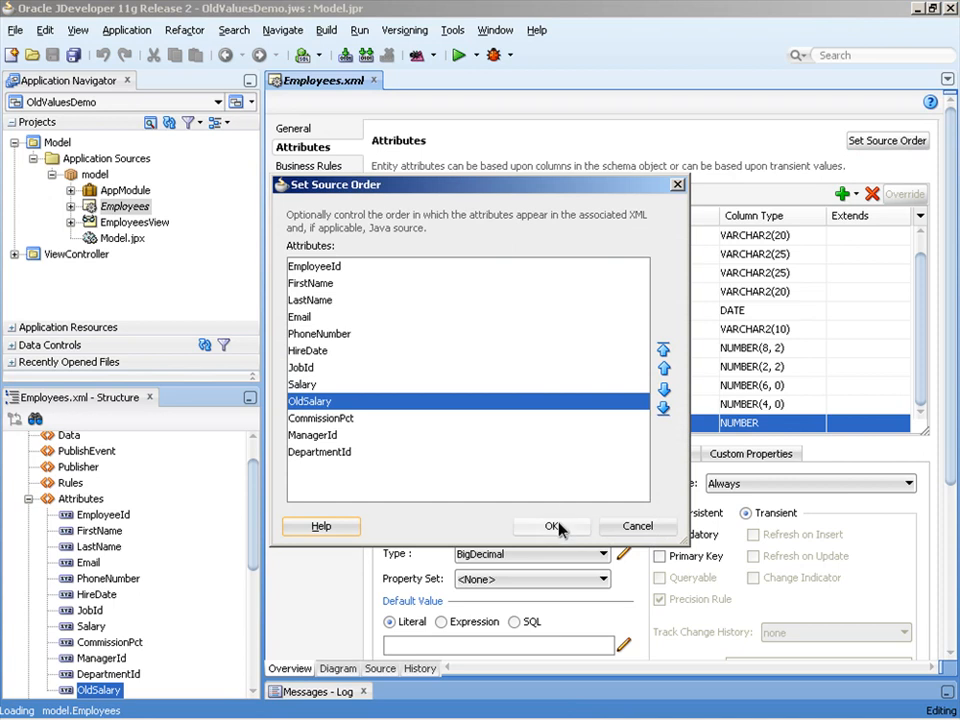
left_click(553, 526)
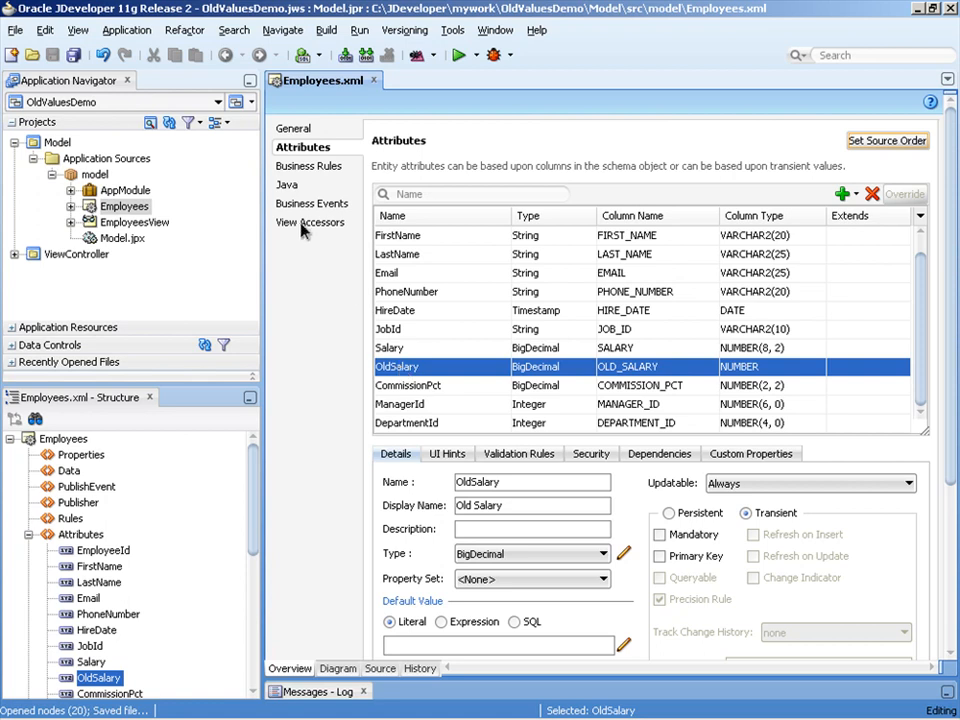
Generate the EmployeesImpl entity object class with accessor methods for Employees
left_click(287, 184)
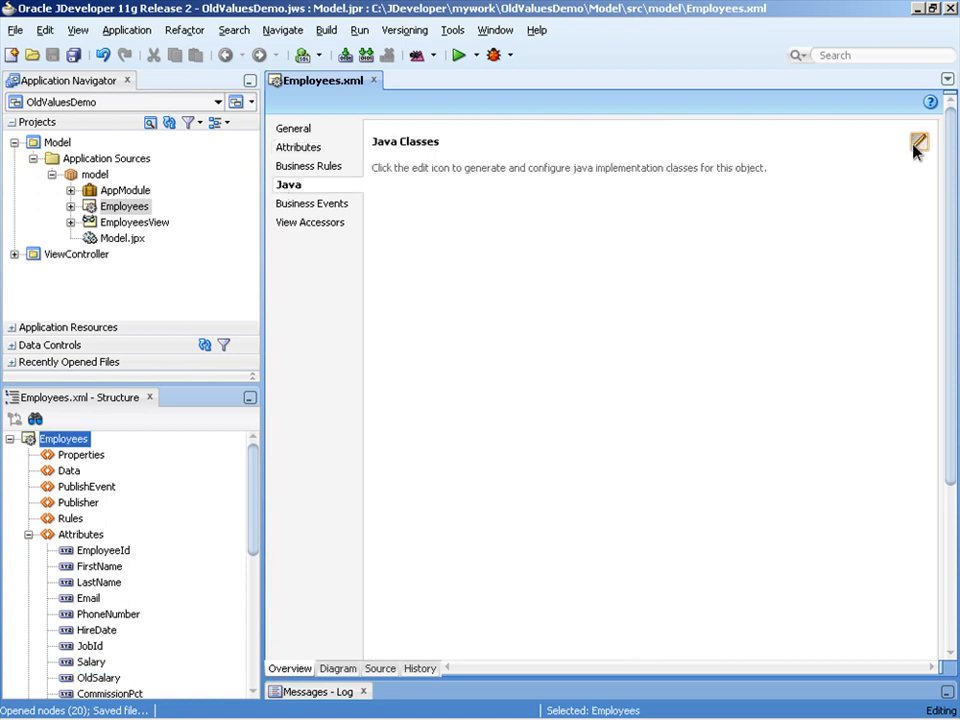
left_click(918, 142)
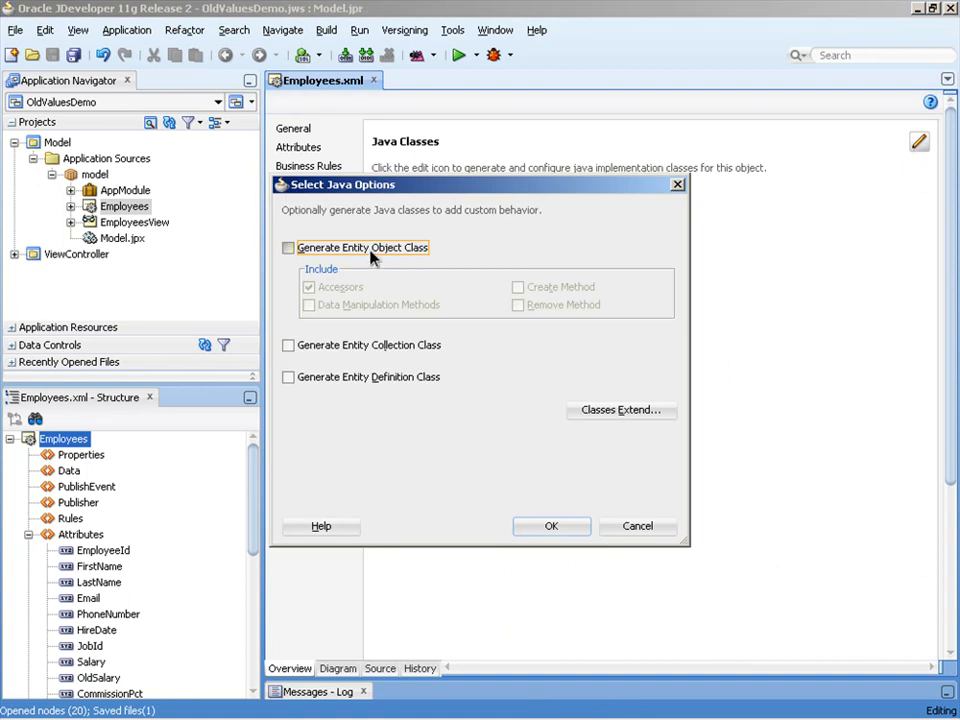
left_click(289, 247)
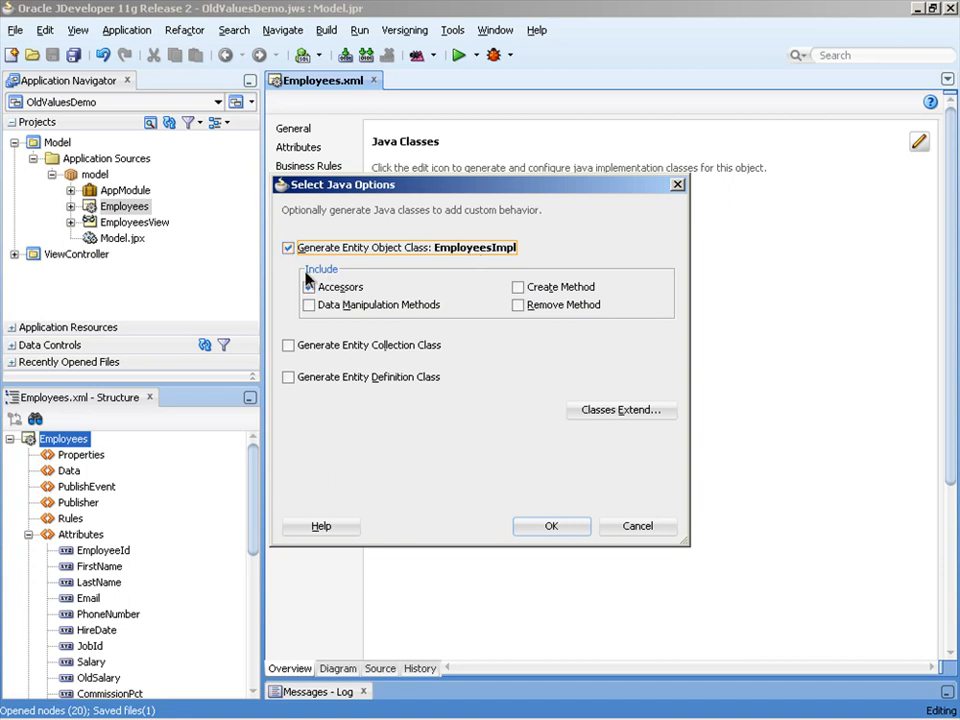
left_click(309, 287)
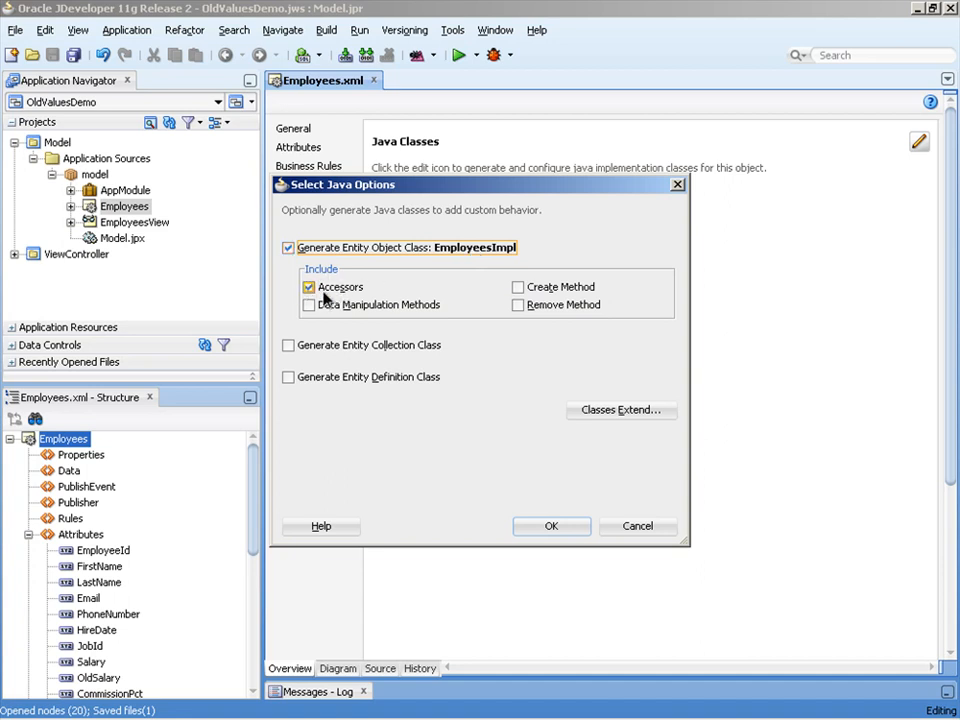
left_click(309, 287)
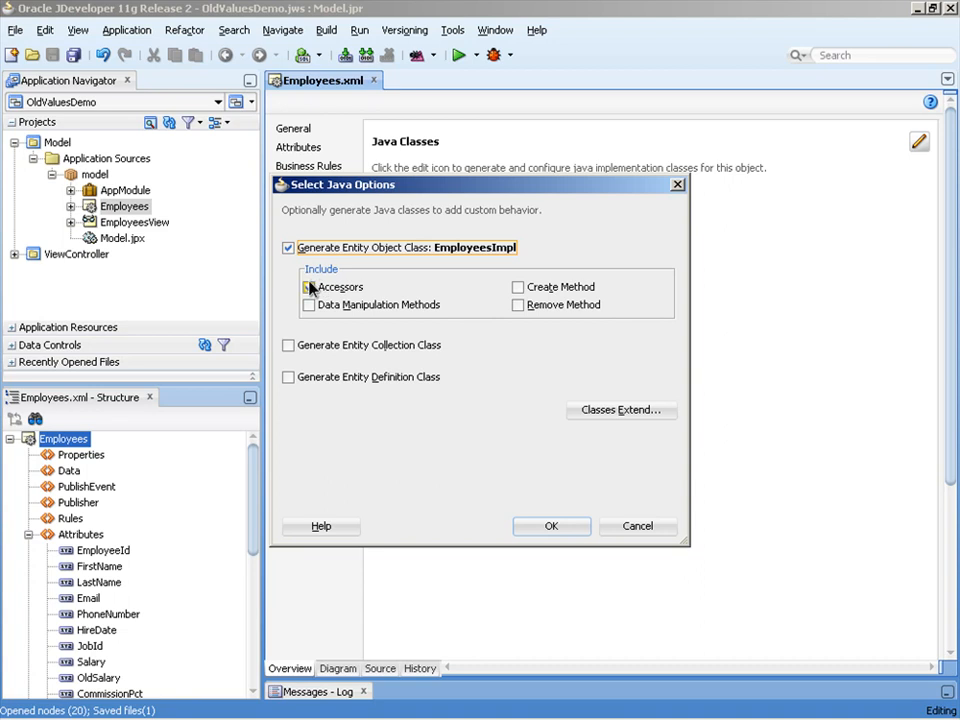
left_click(551, 526)
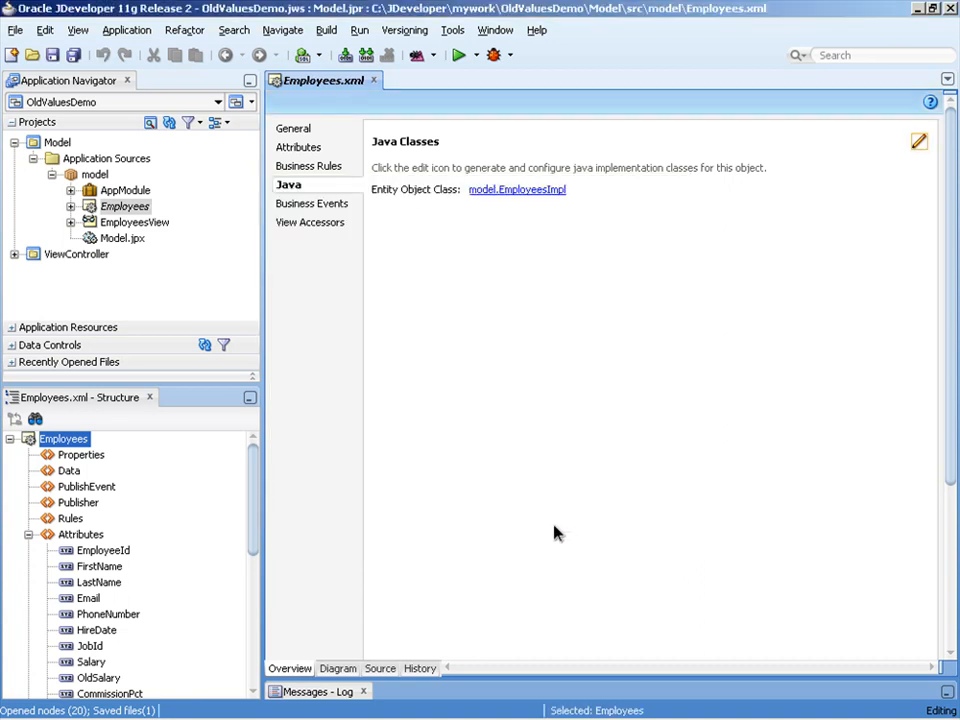
mouse_move(499, 195)
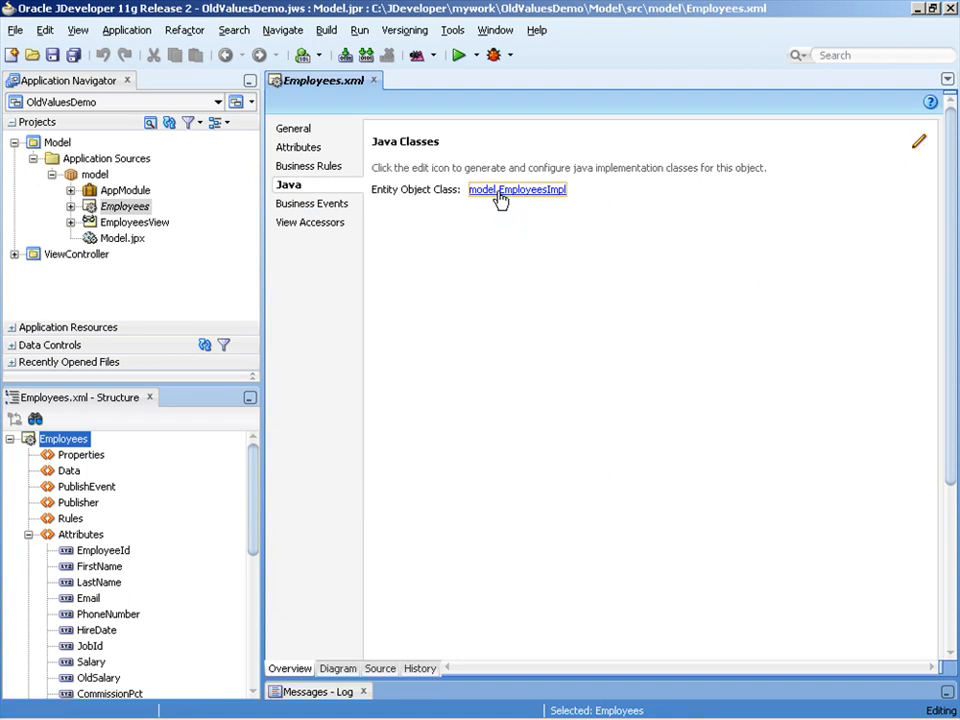
In EmployeesImpl's getOldSalary, comment out the original return and return getPostedAttribute(SALARY)
left_click(517, 190)
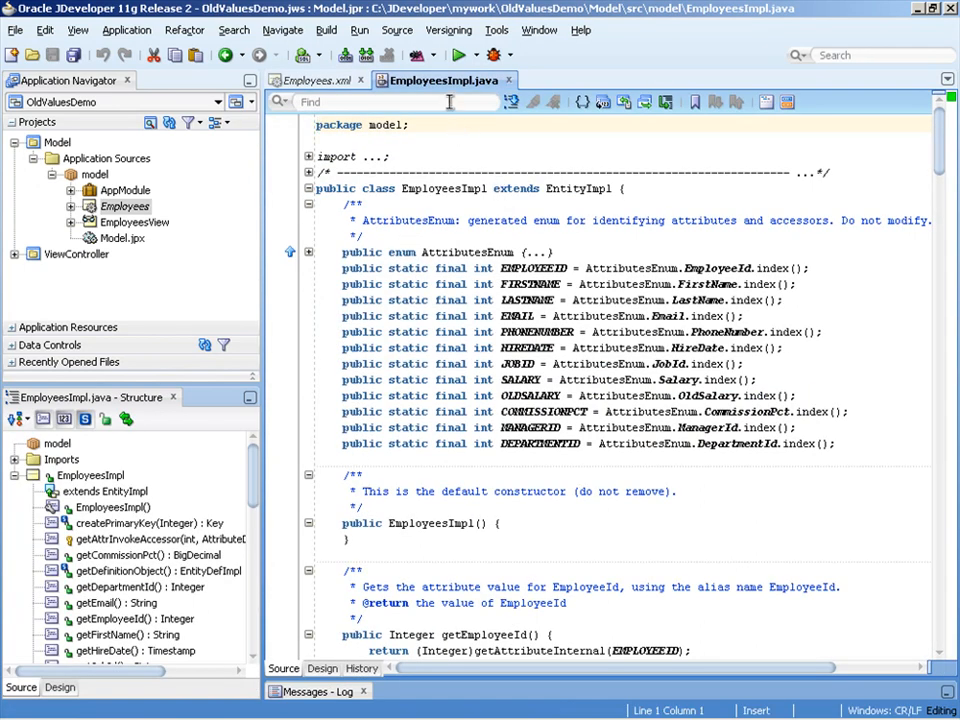
type("getoldsalary")
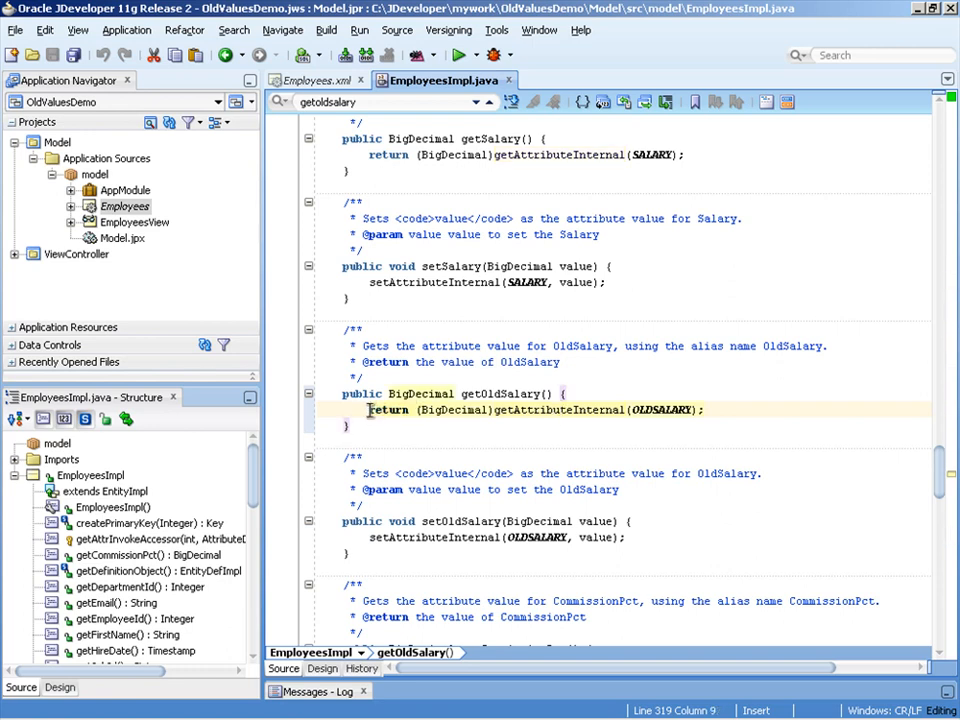
type("//")
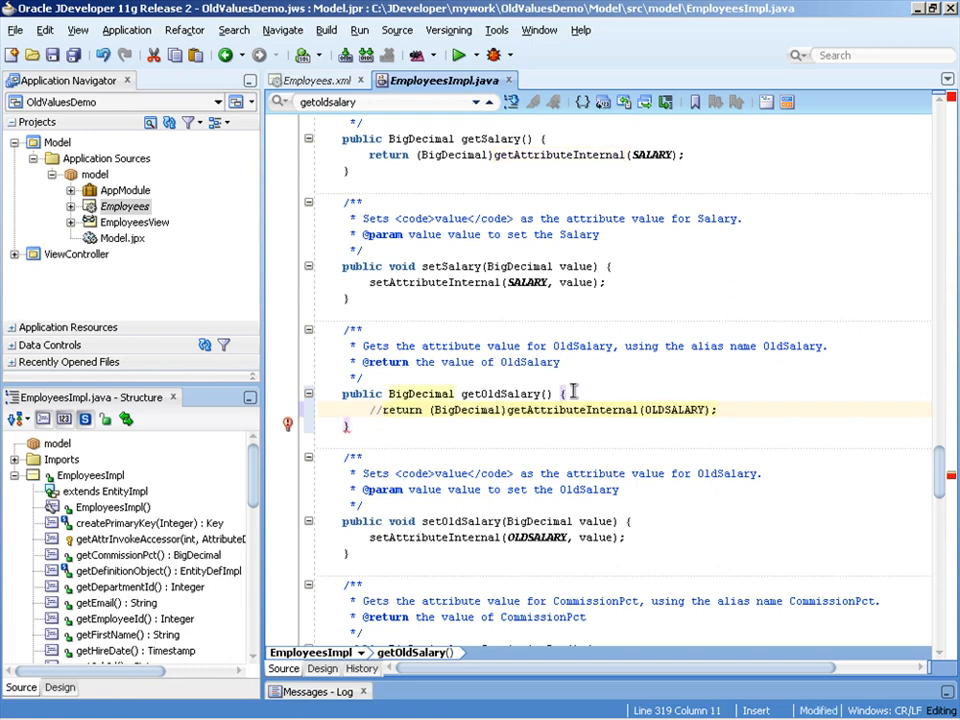
type("return (BigDecimal)get")
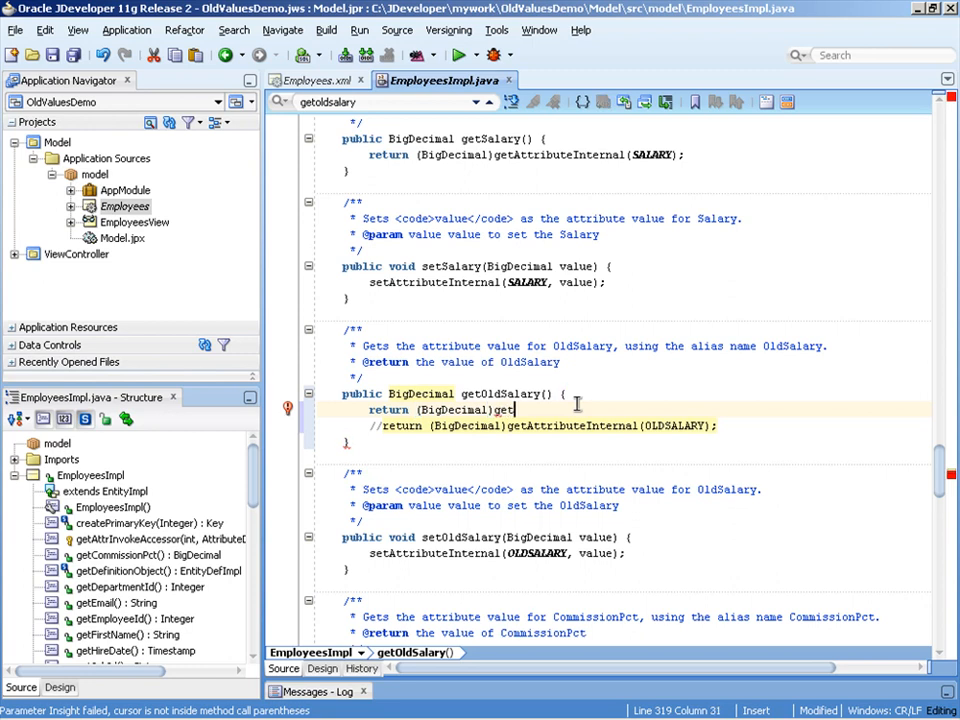
type("PostedAttribute(SALARY);")
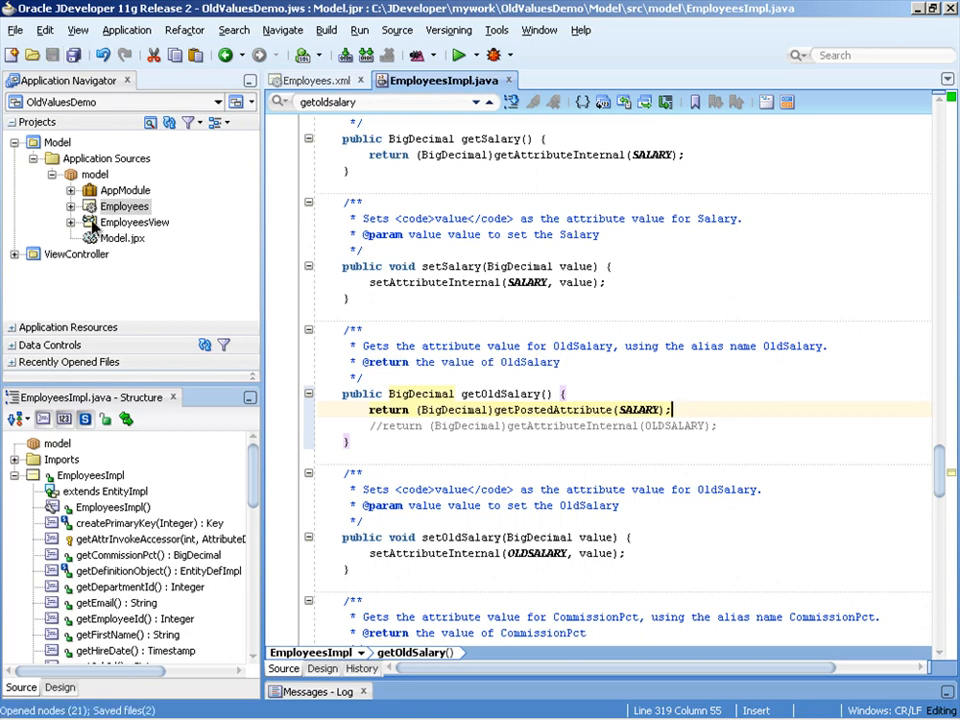
Add OldSalary from the Employees entity to EmployeesView, placed right after Salary
double_click(134, 222)
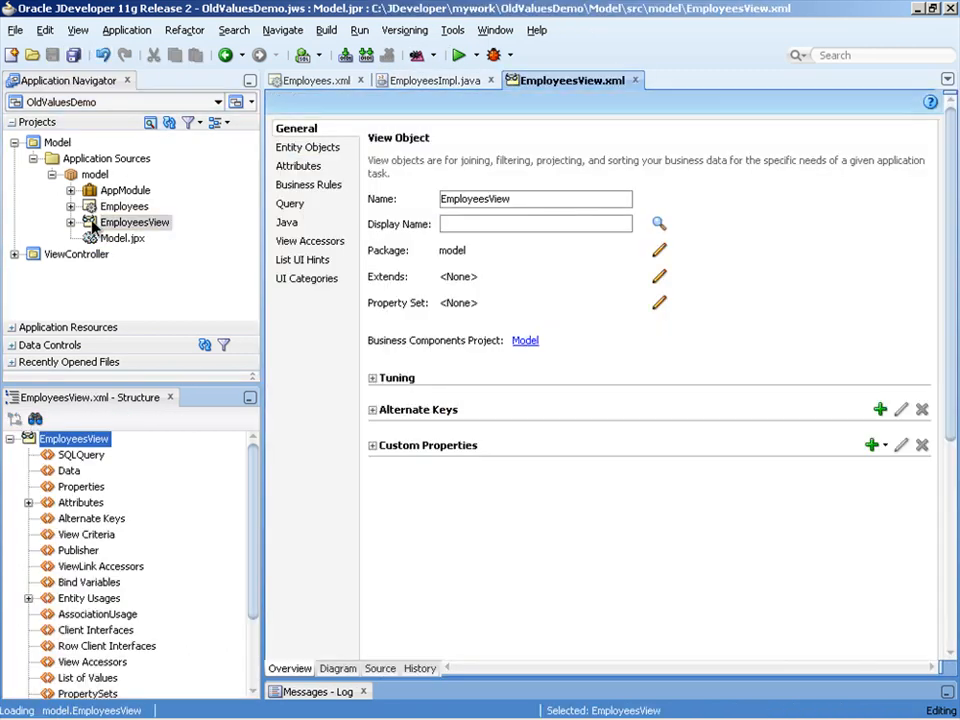
left_click(302, 165)
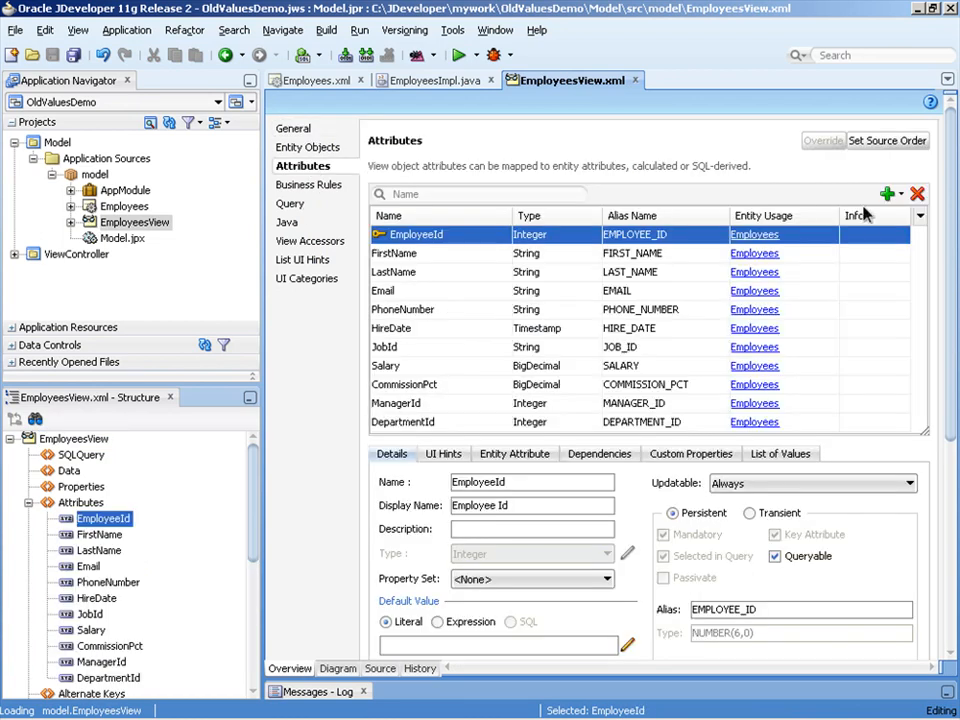
left_click(886, 194)
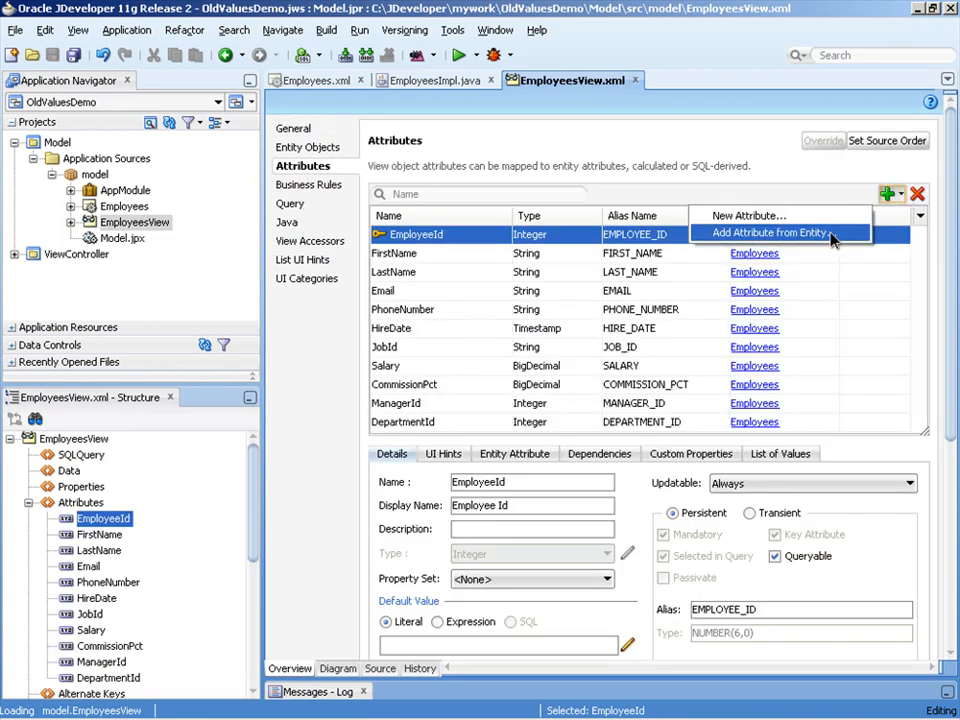
left_click(773, 232)
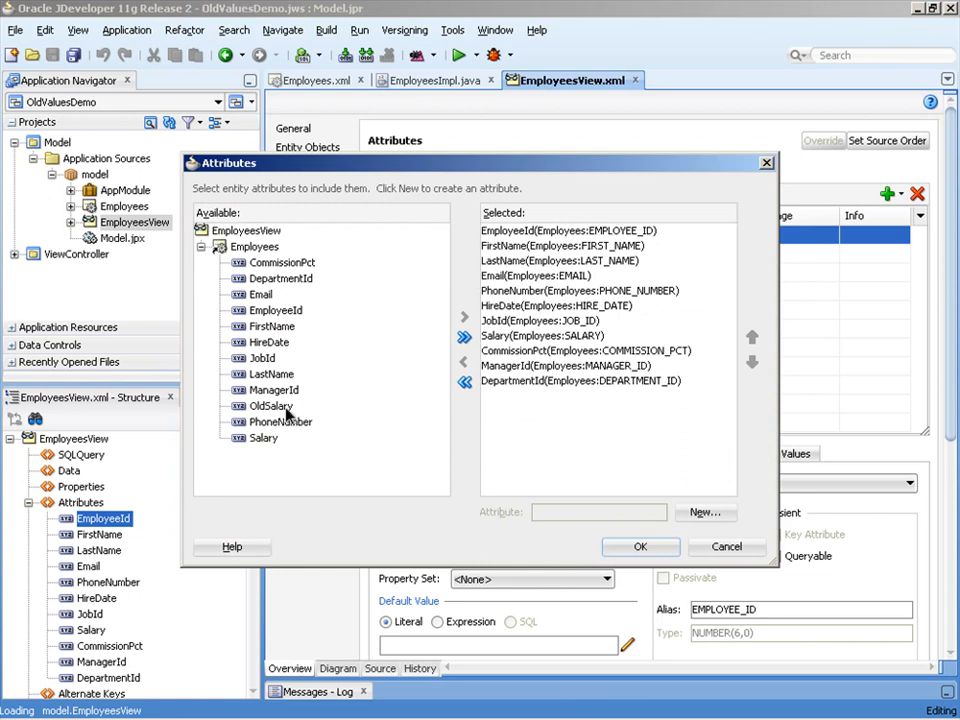
left_click(463, 318)
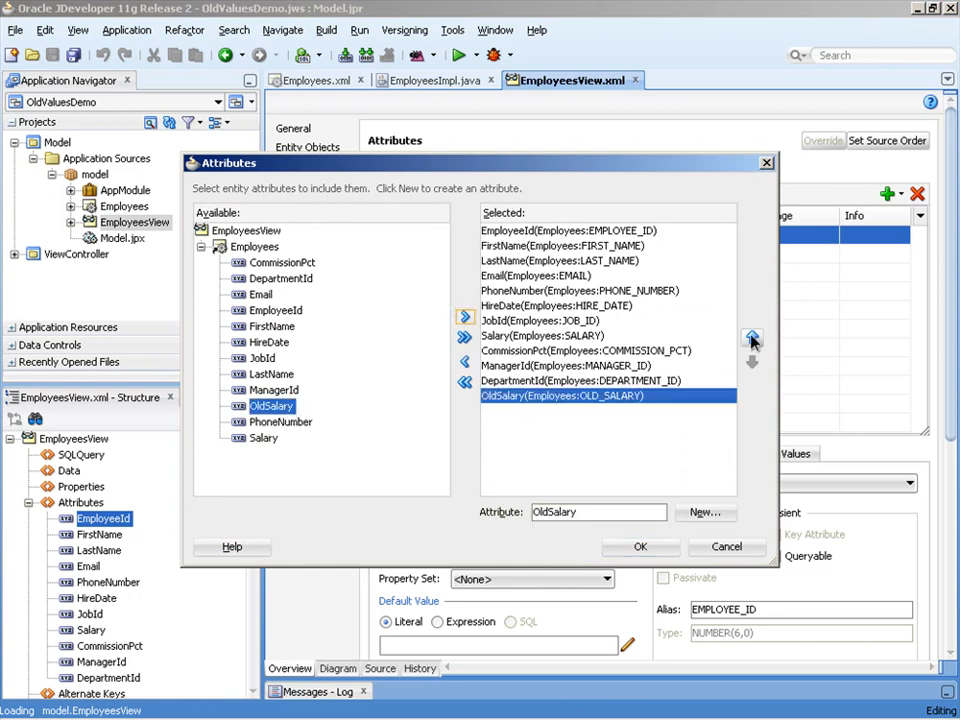
left_click(752, 337)
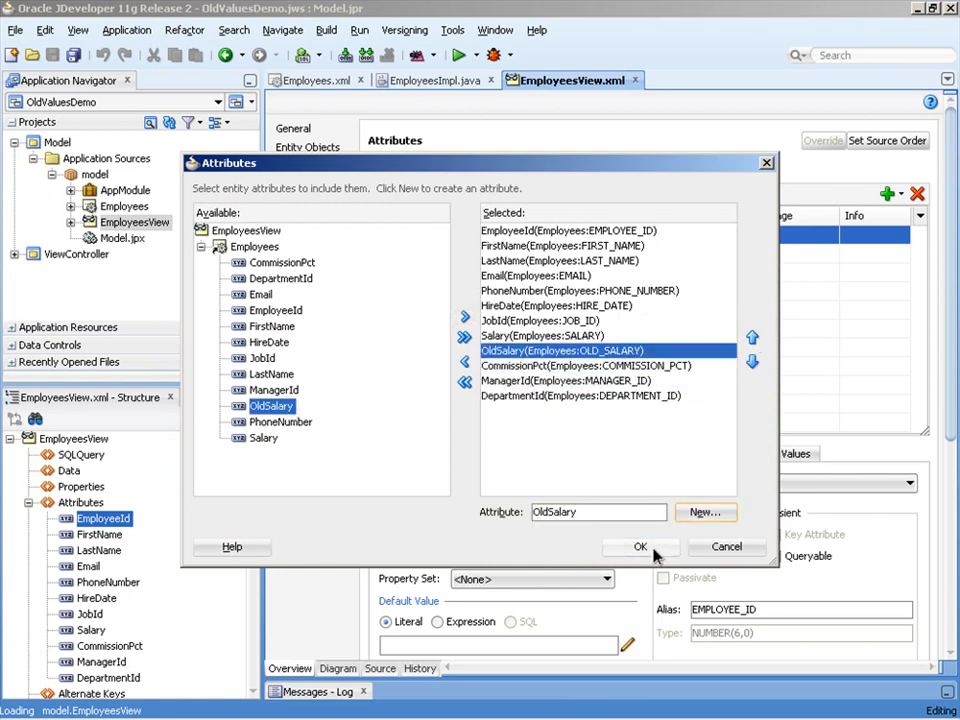
left_click(641, 547)
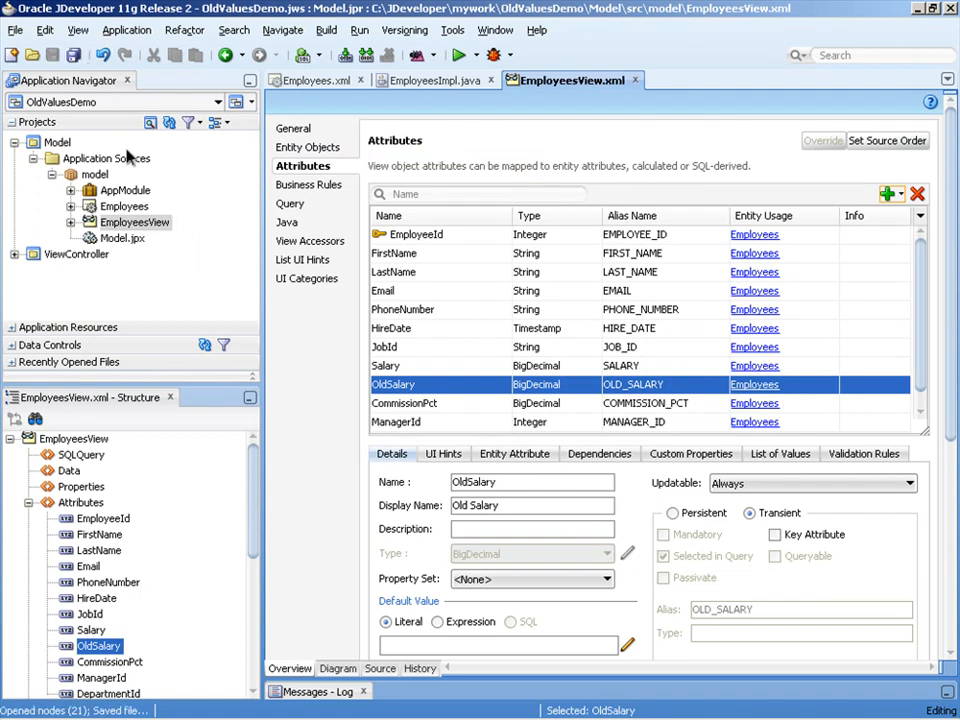
Run AppModule to launch the ADF Model Tester
left_click(125, 190)
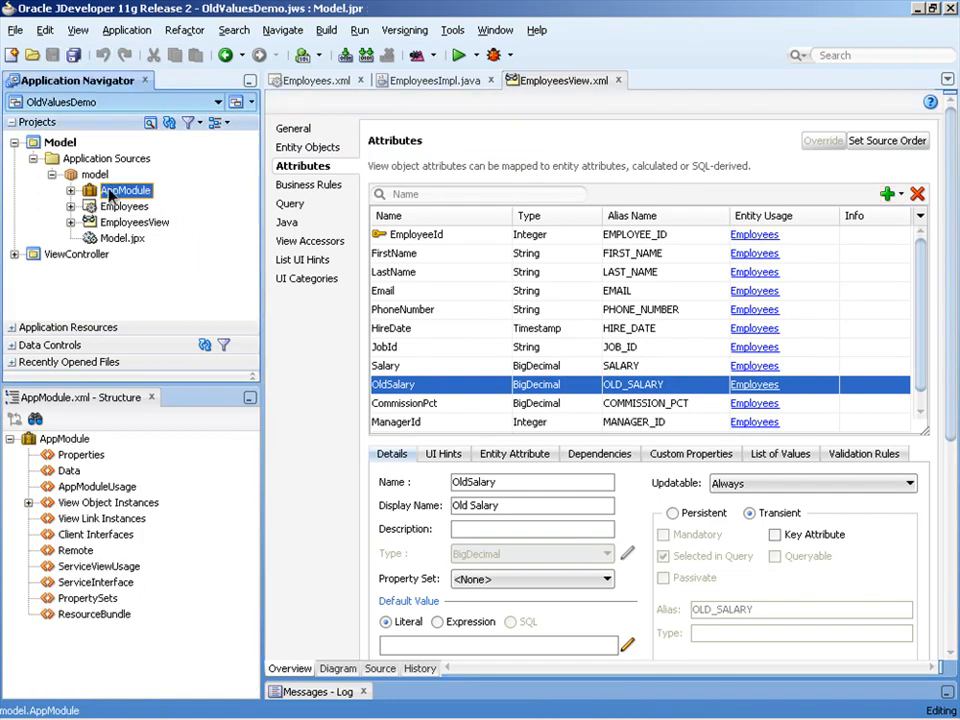
right_click(124, 190)
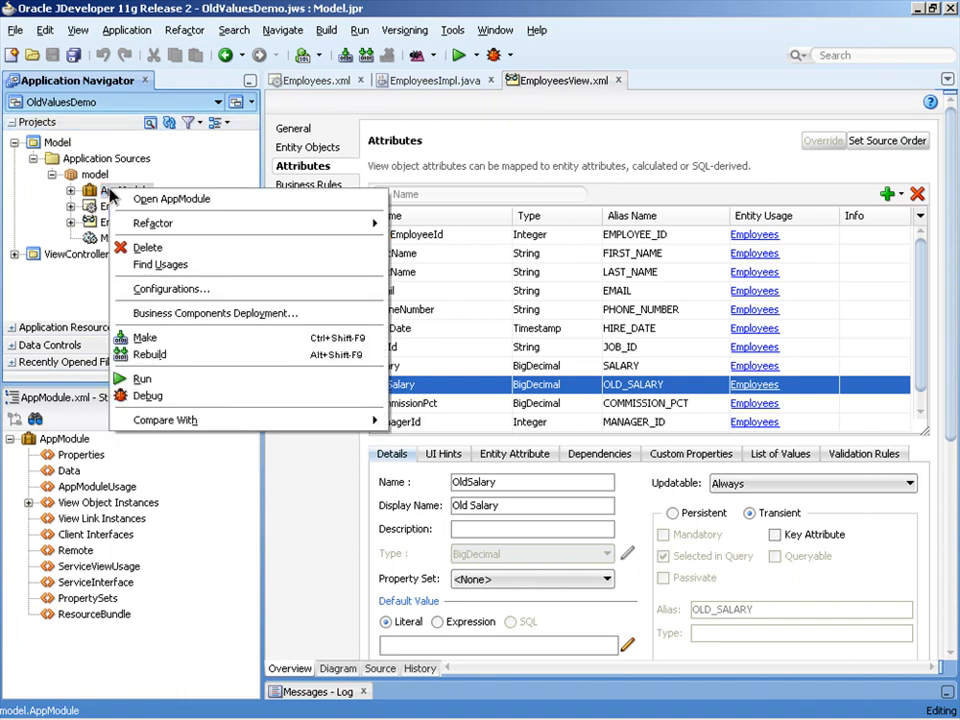
left_click(145, 337)
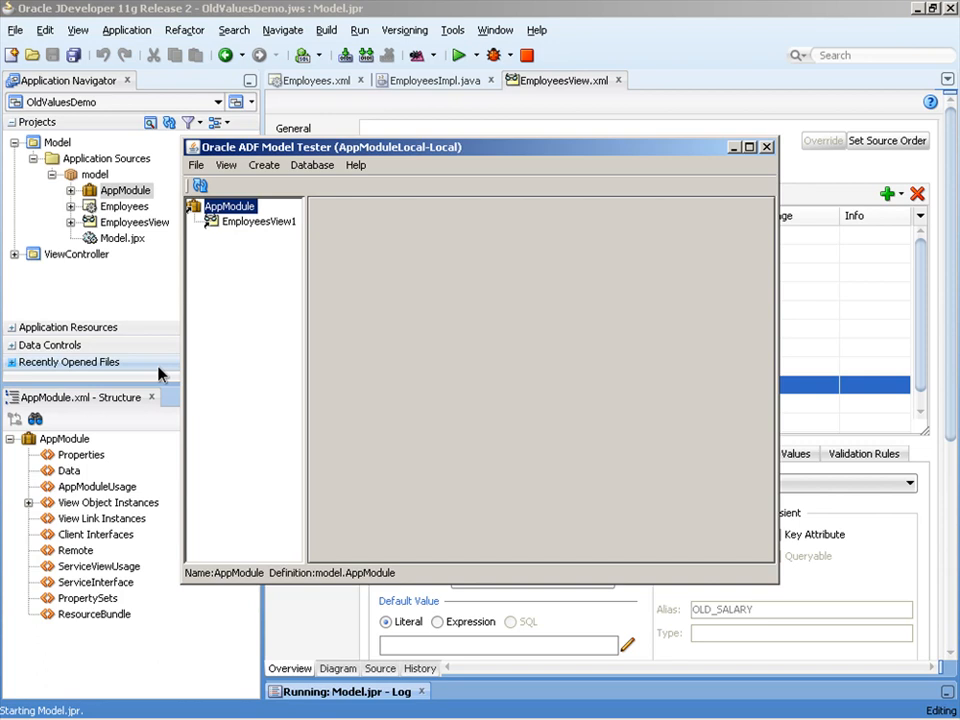
Show EmployeesView1 as a form and change employee 100's Salary to 12000
double_click(255, 221)
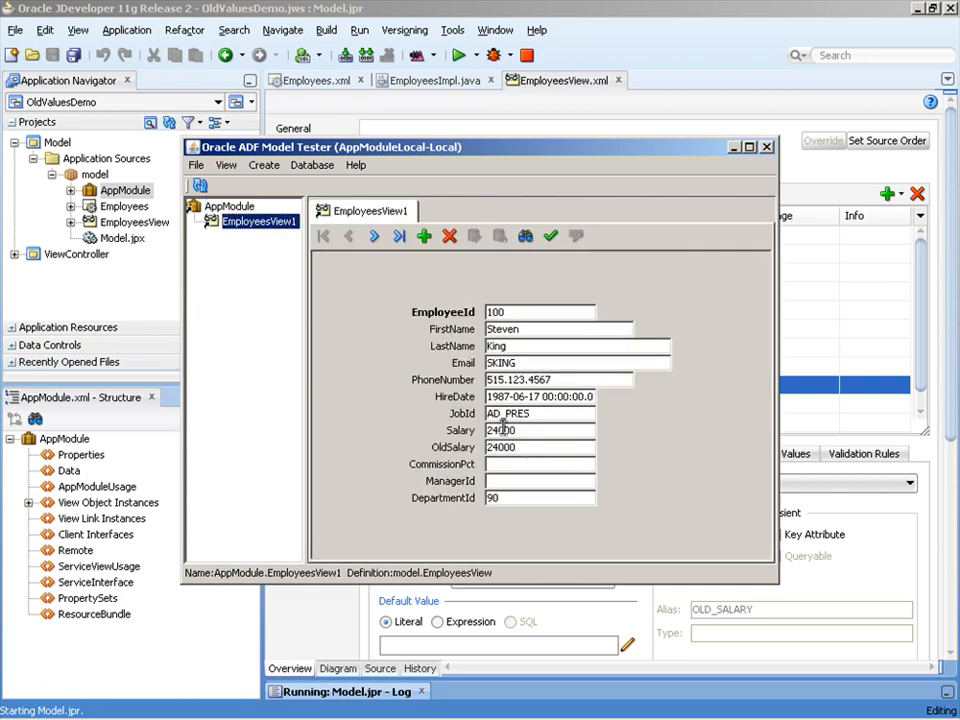
double_click(540, 430)
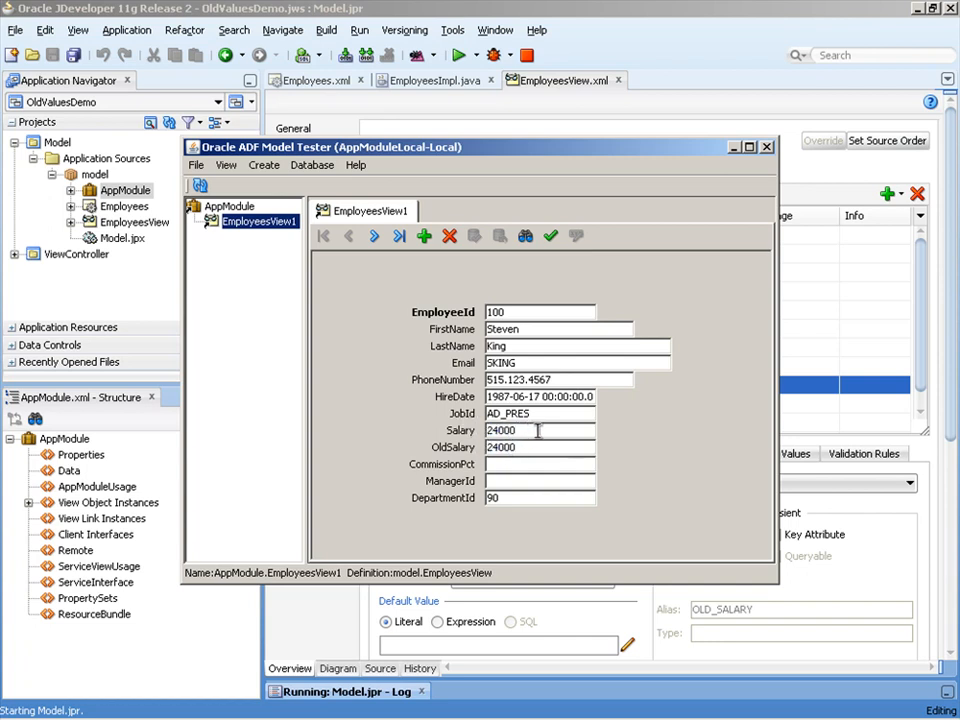
double_click(500, 430)
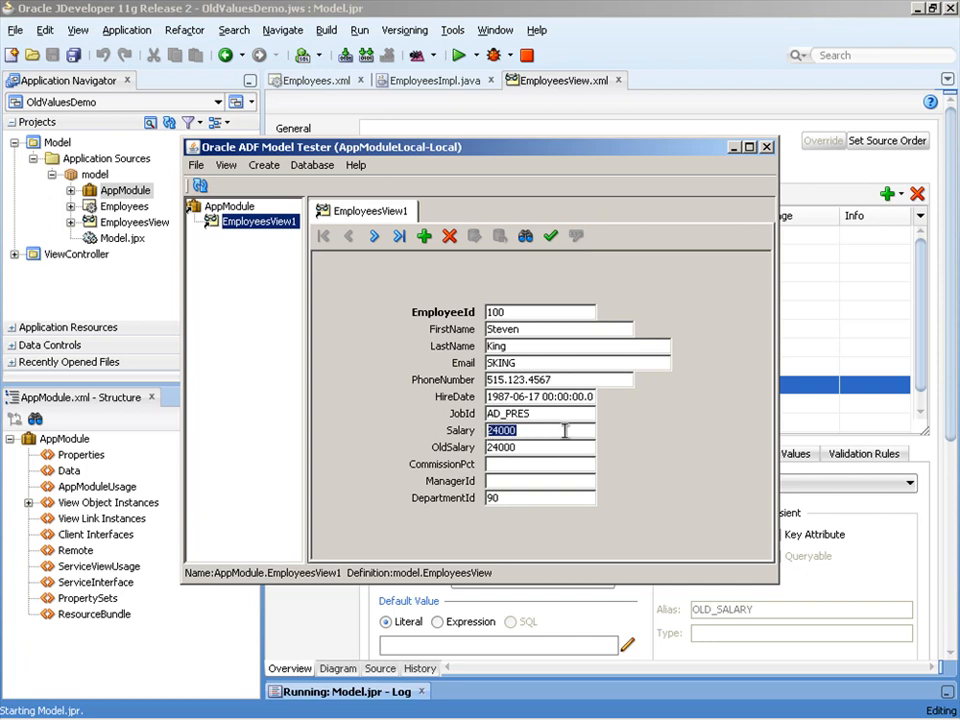
type("12000")
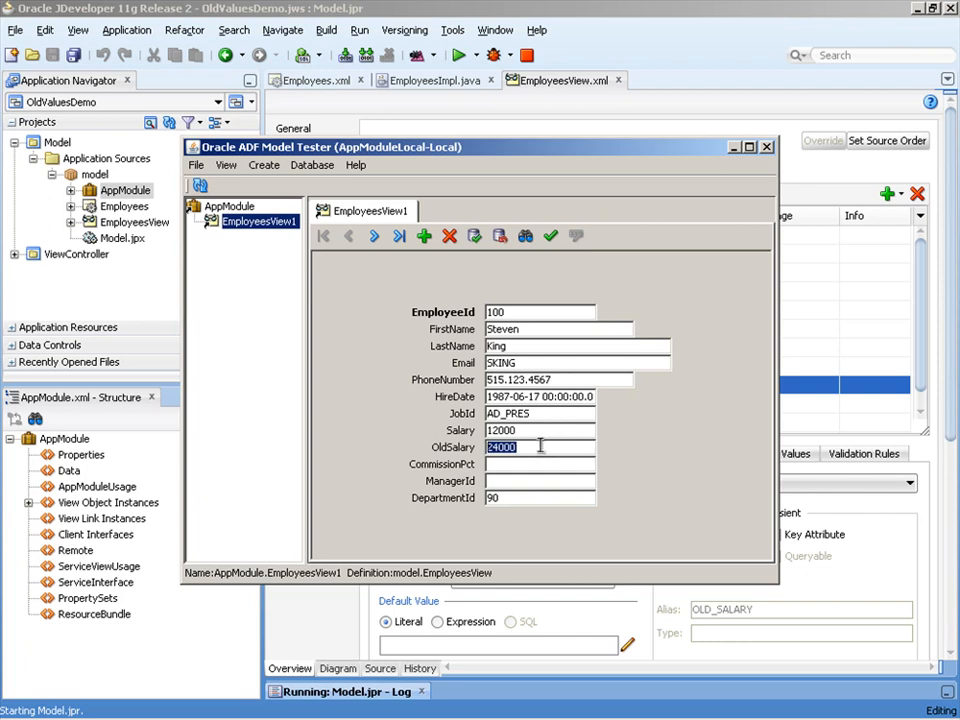
Navigate to the next record and back so OldSalary still shows 24000
left_click(373, 236)
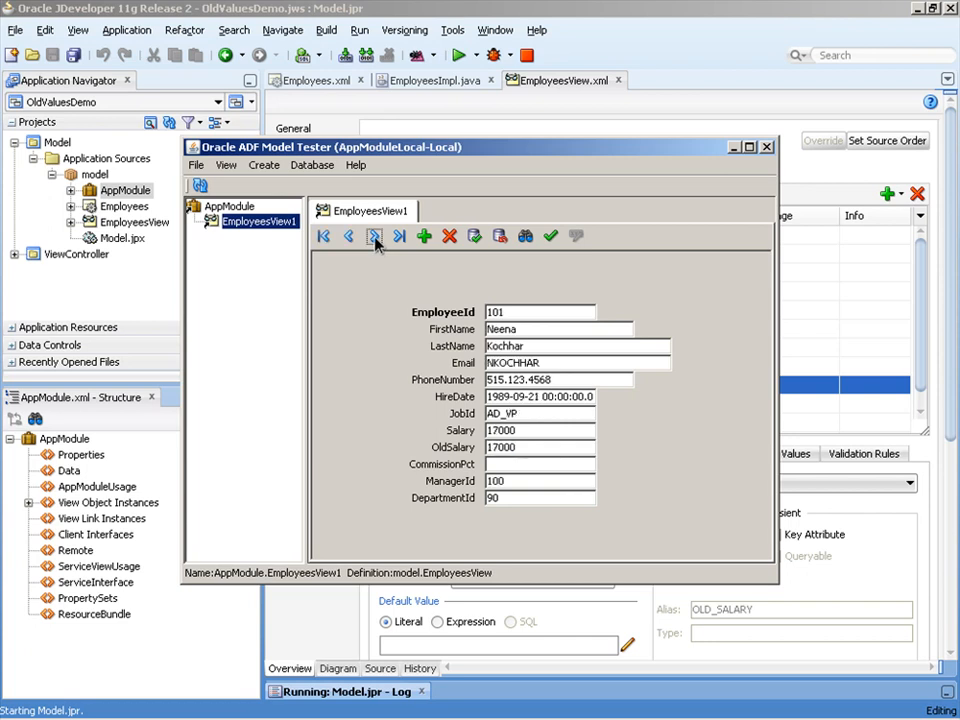
left_click(373, 236)
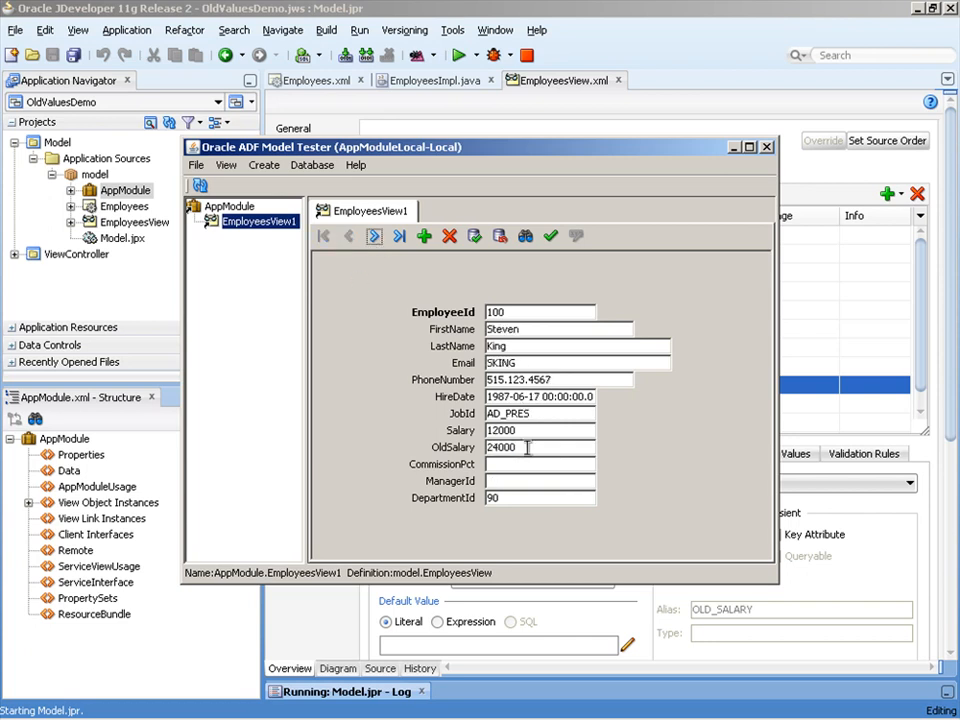
double_click(500, 447)
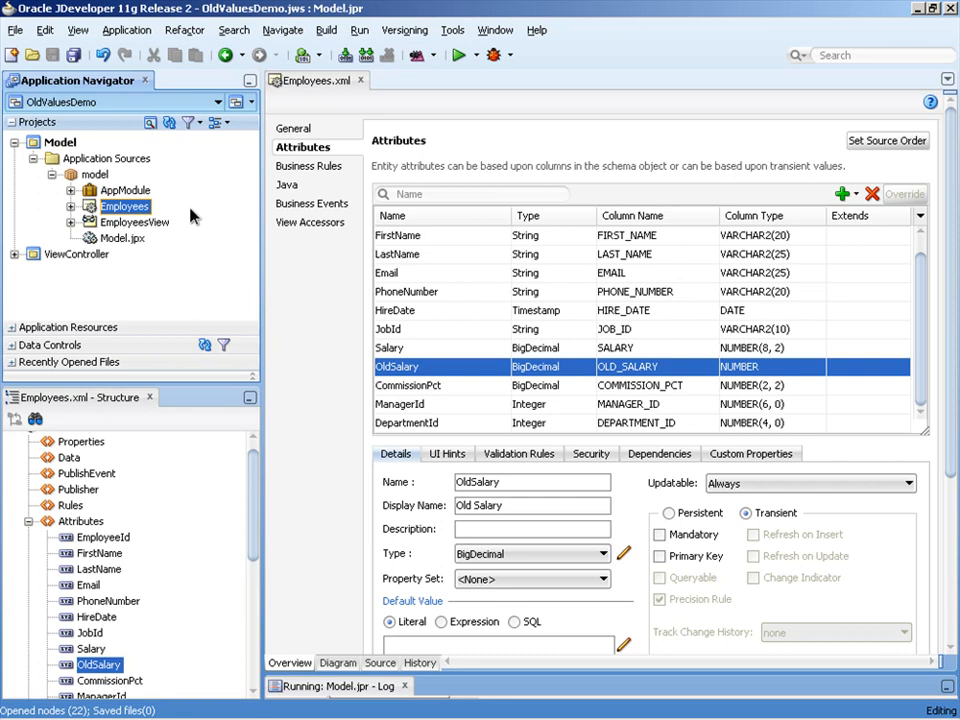
Create a new transient attribute OldSalary2 of type BigDecimal on Employees
left_click(840, 193)
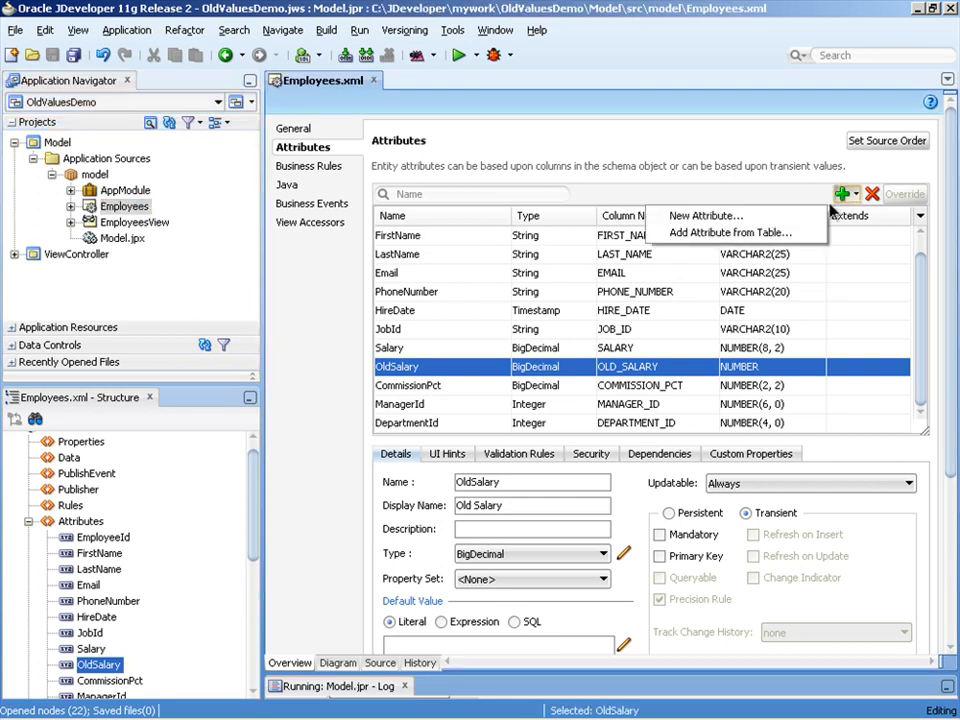
left_click(705, 216)
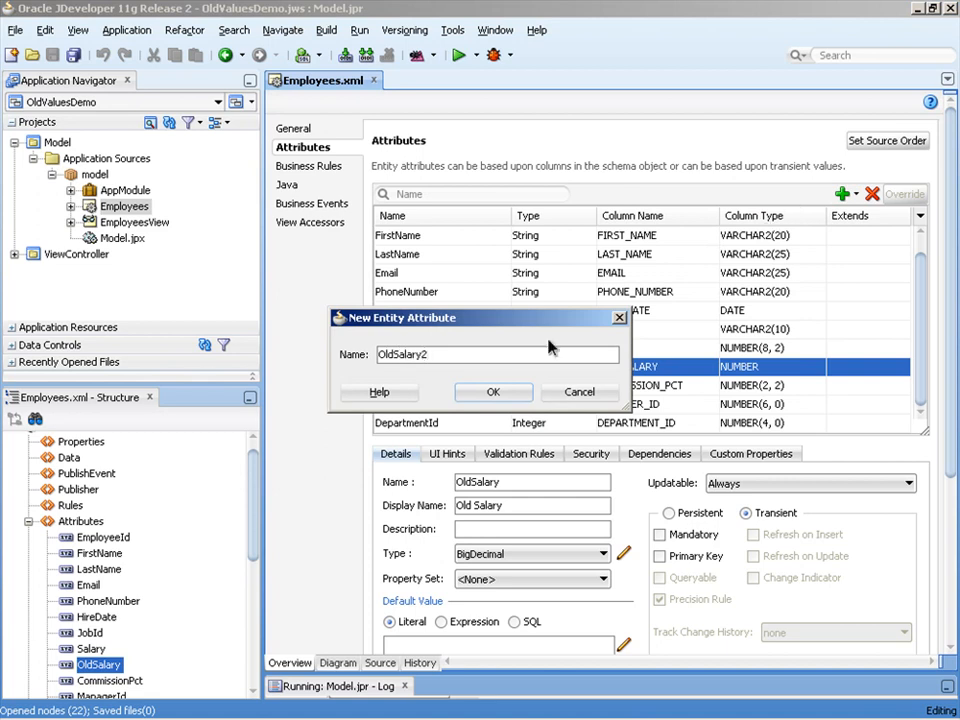
left_click(492, 392)
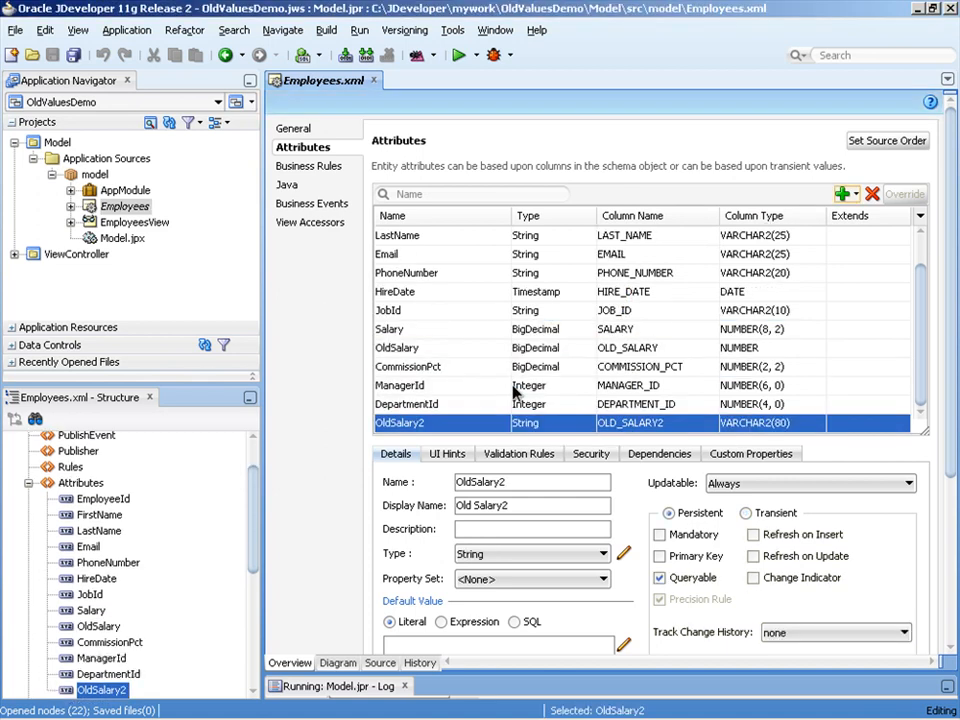
left_click(747, 513)
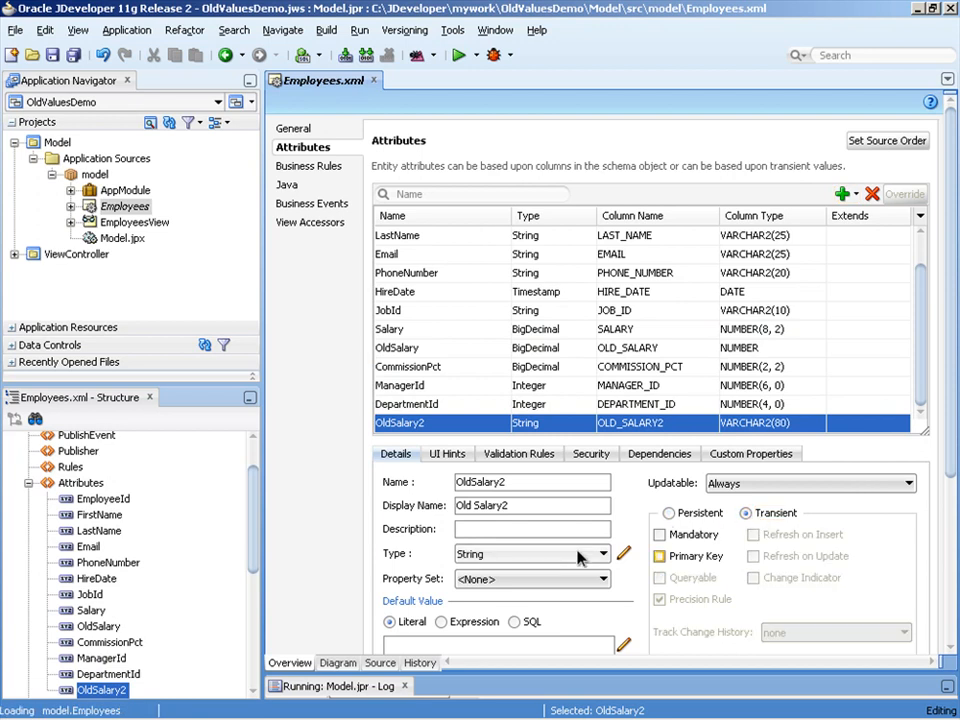
left_click(611, 553)
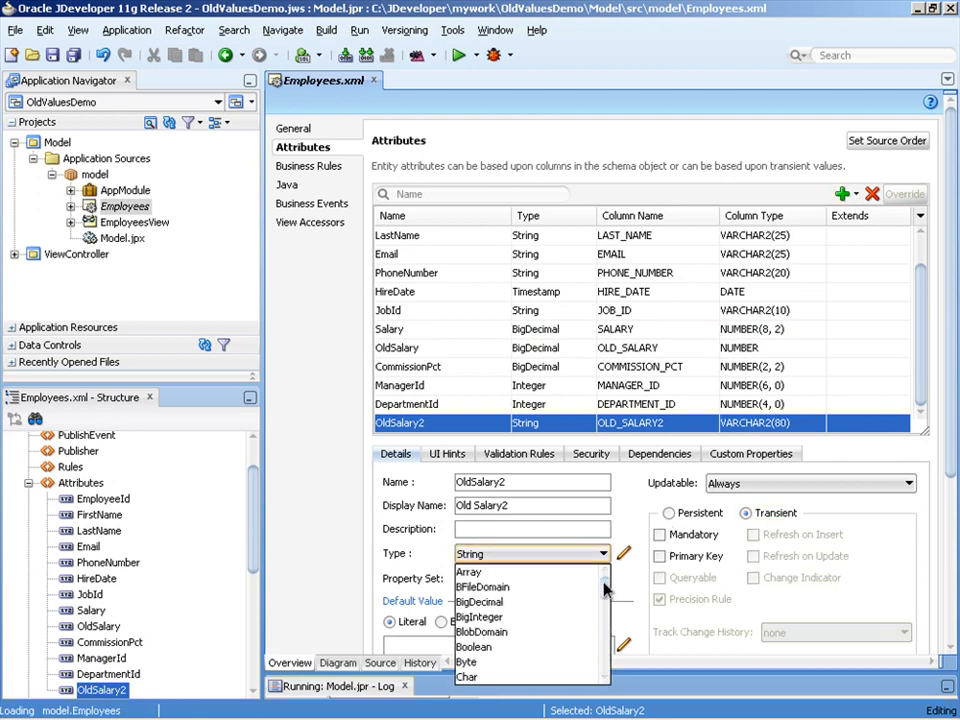
left_click(480, 601)
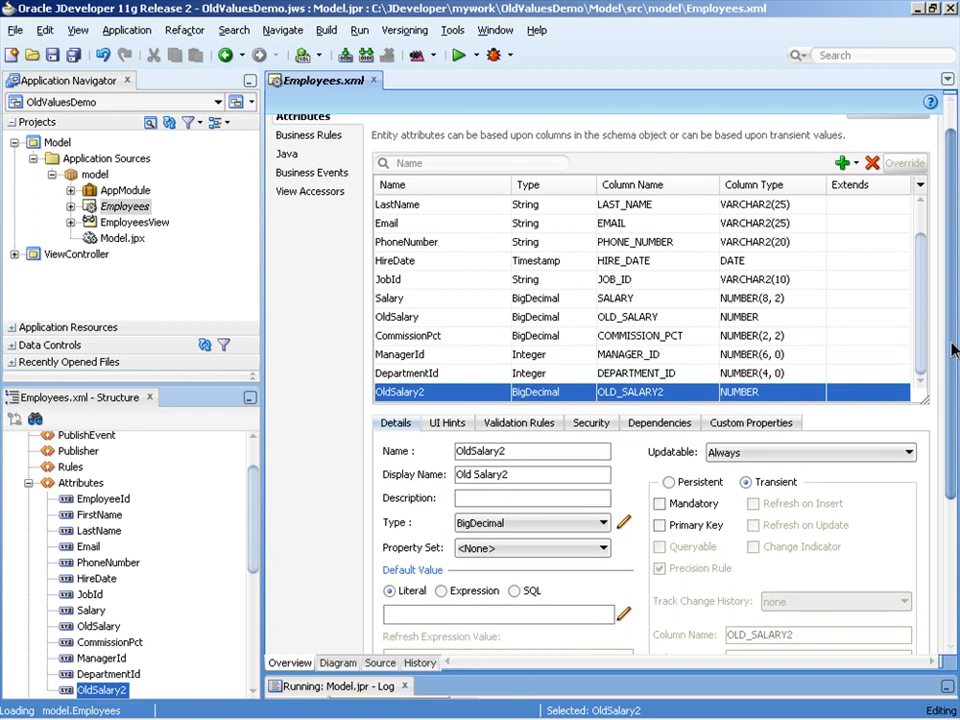
scroll("down", 3)
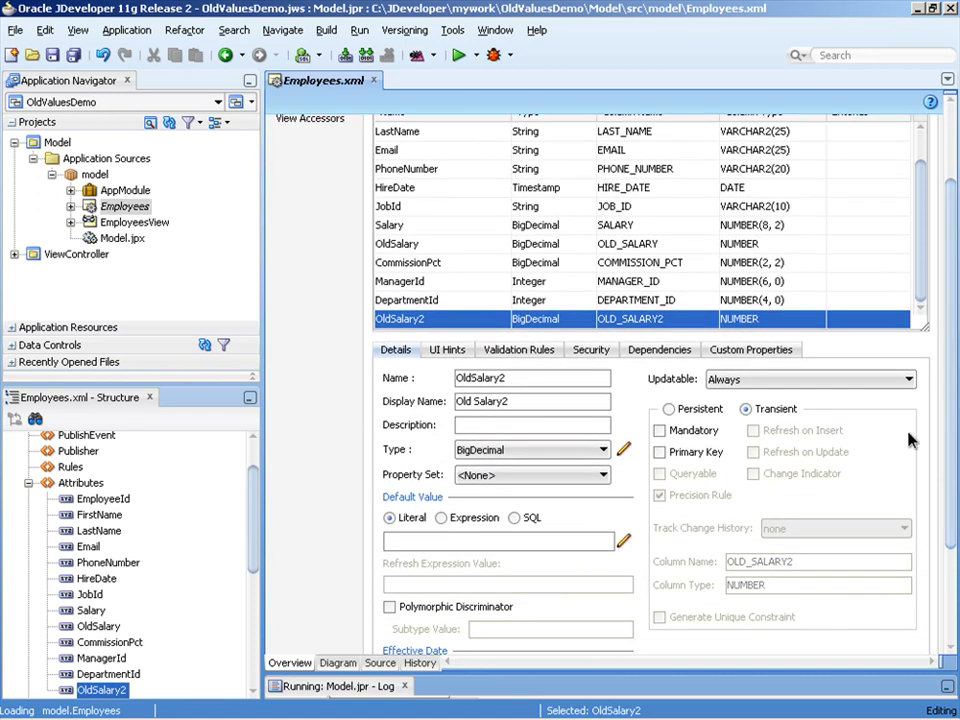
mouse_move(790, 430)
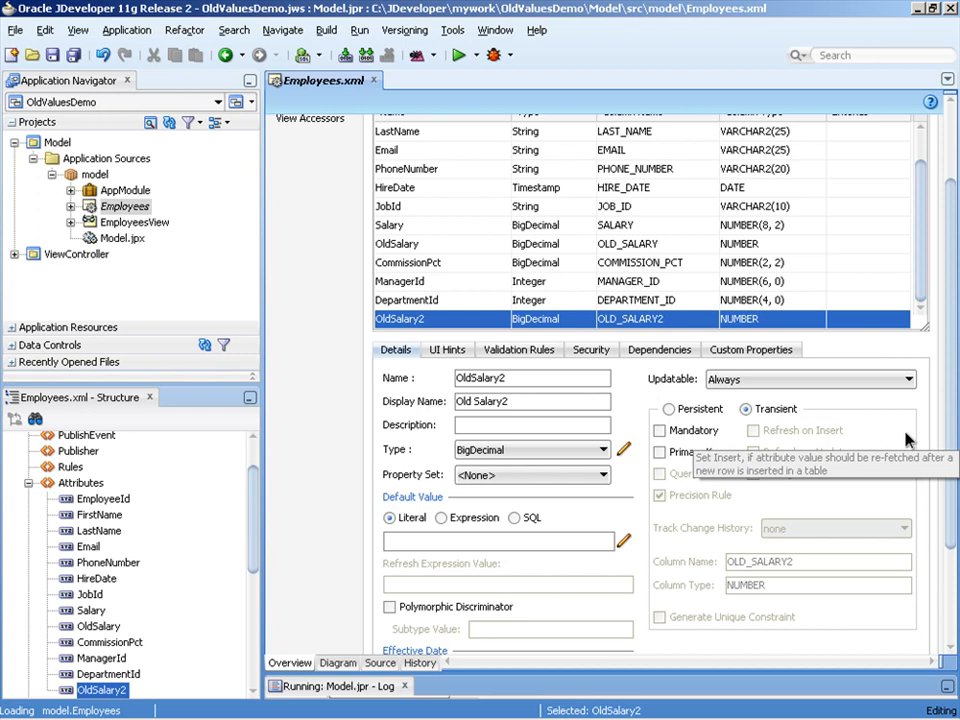
Set OldSalary2's default to the expression getPostedAttribute(model.EmployeesImpl.SALARY)
left_click(447, 517)
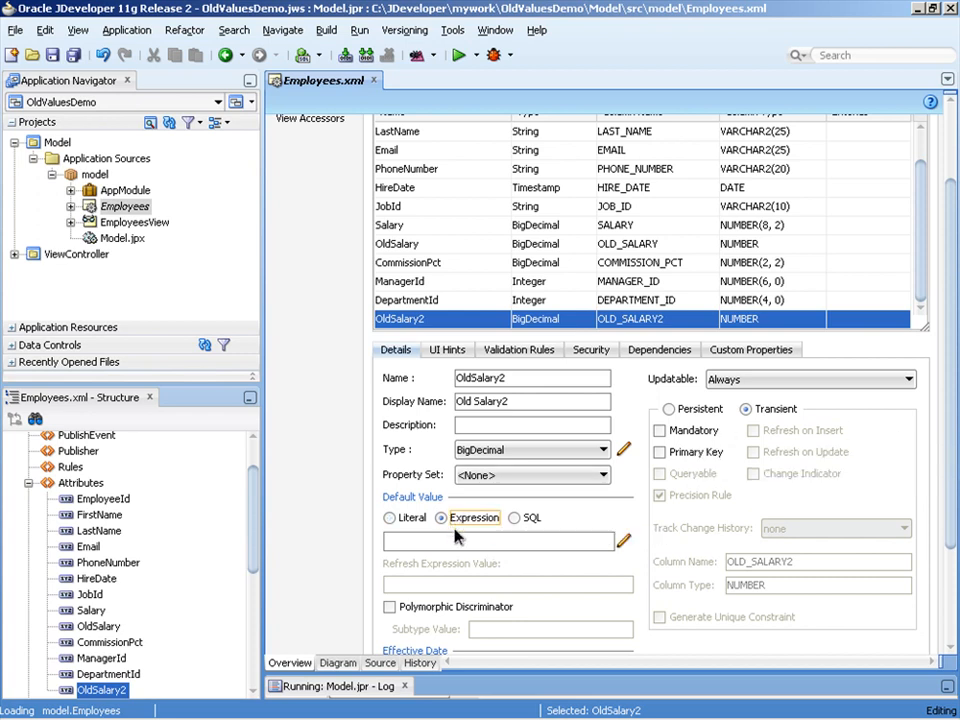
left_click(500, 540)
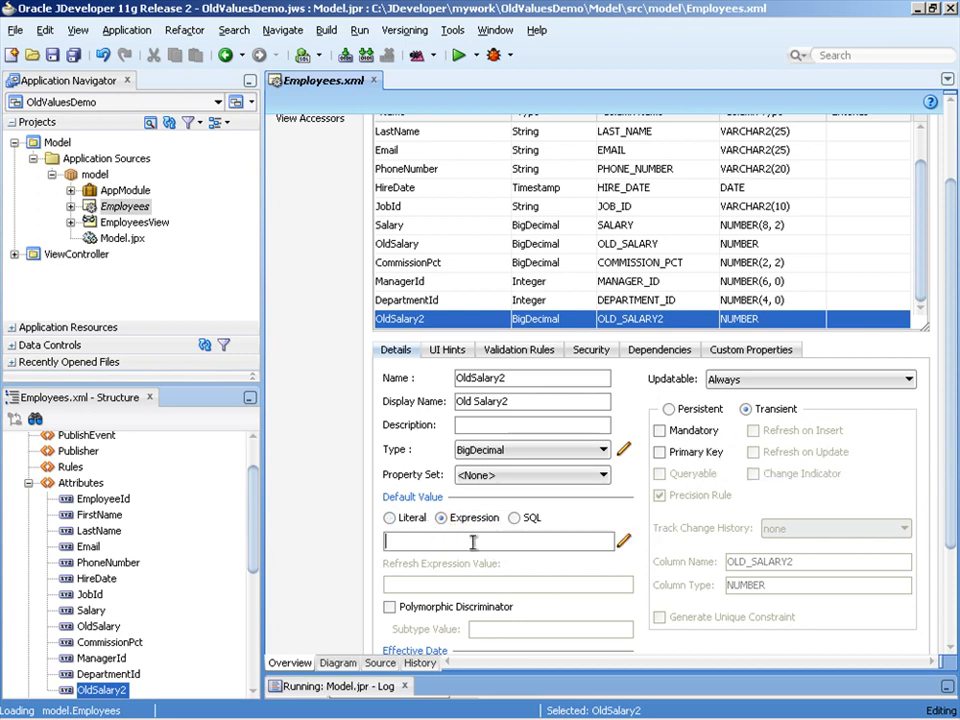
type("getPostedAttribute")
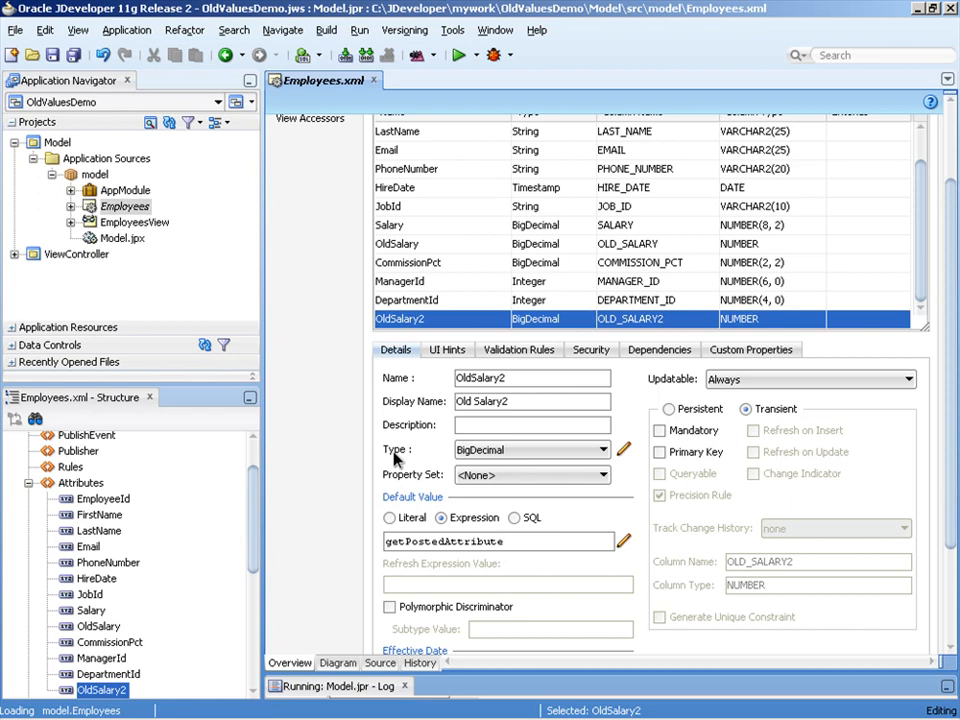
type("(model.Employye")
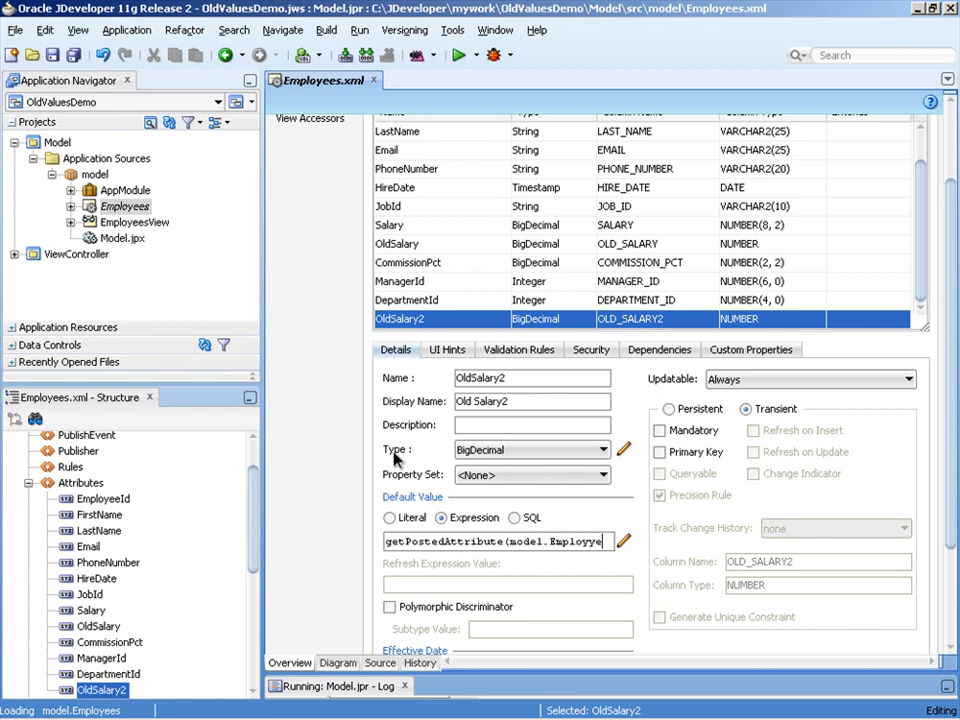
type("sImpl.")
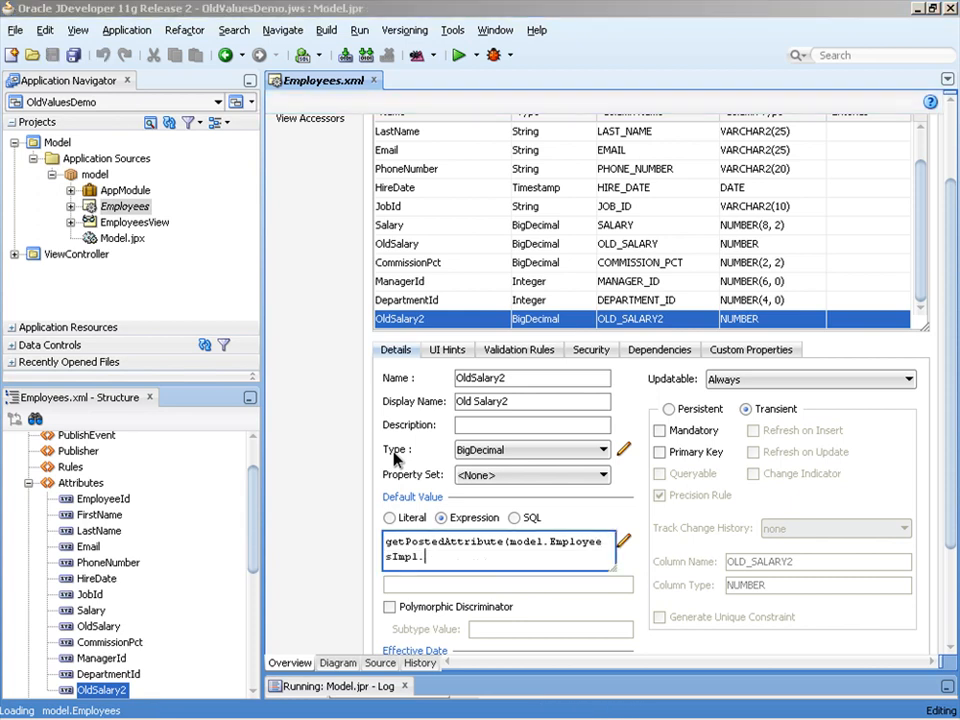
type("SALARY)")
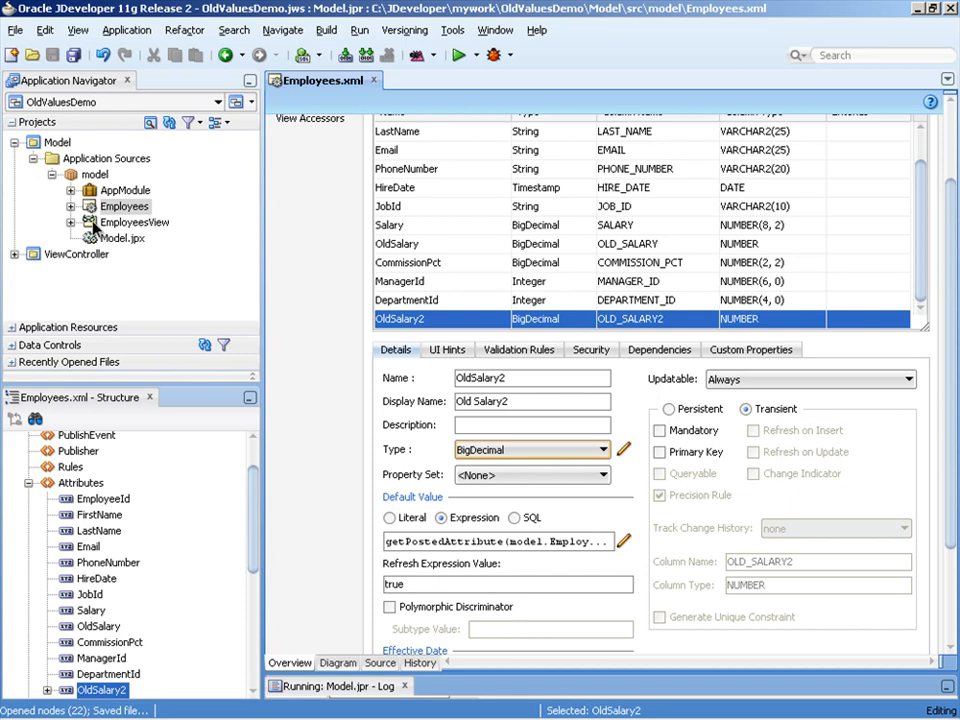
Add OldSalary2 to EmployeesView after OldSalary and select AppModule to run again
double_click(135, 222)
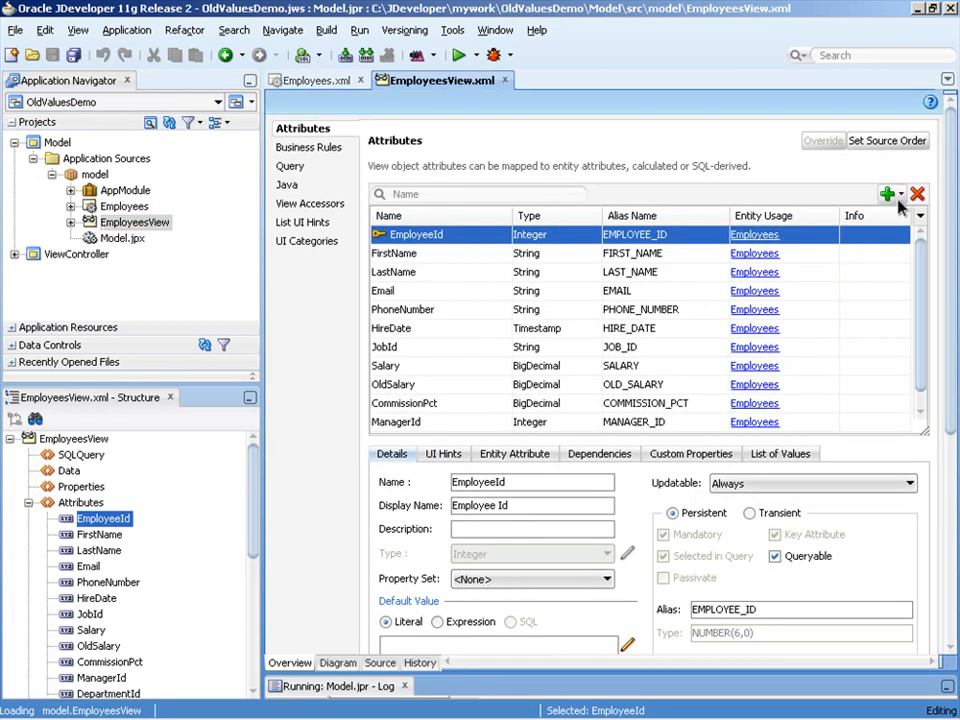
left_click(886, 194)
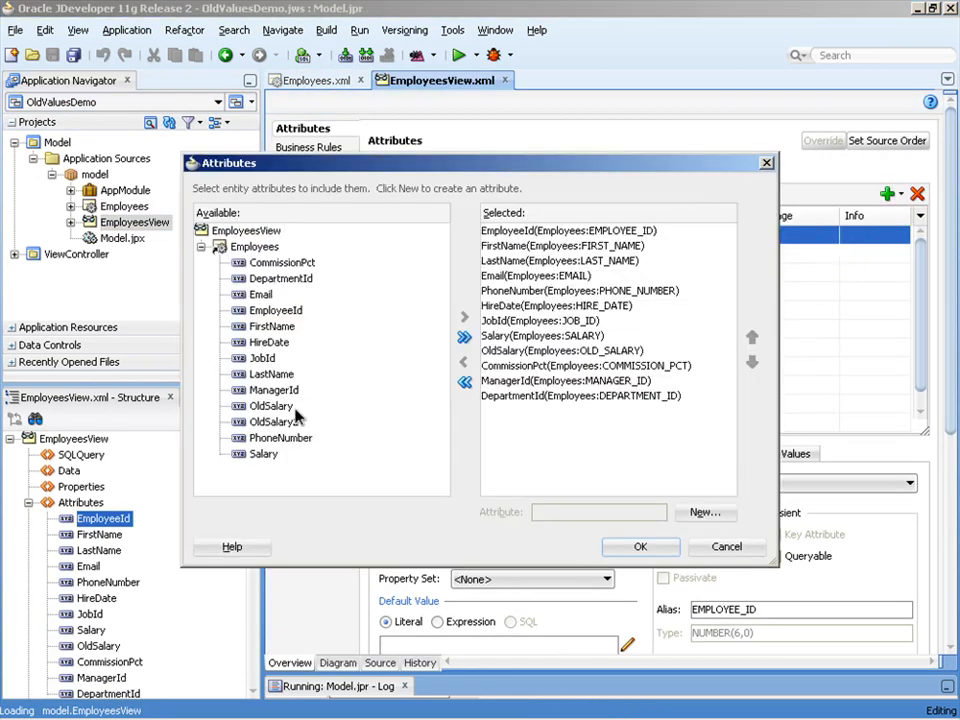
left_click(463, 317)
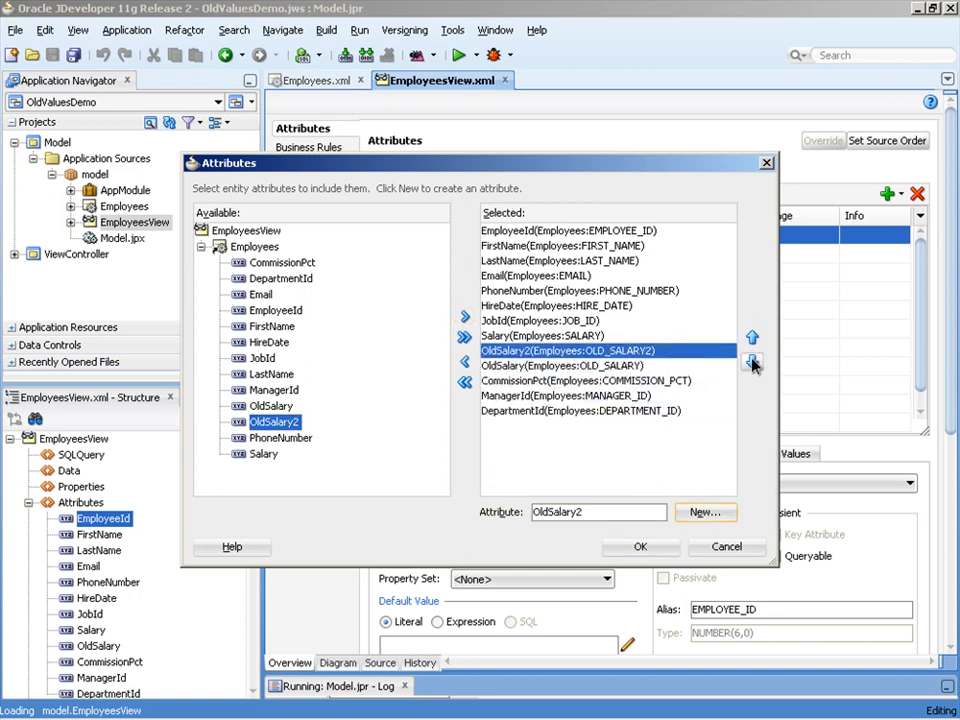
left_click(640, 547)
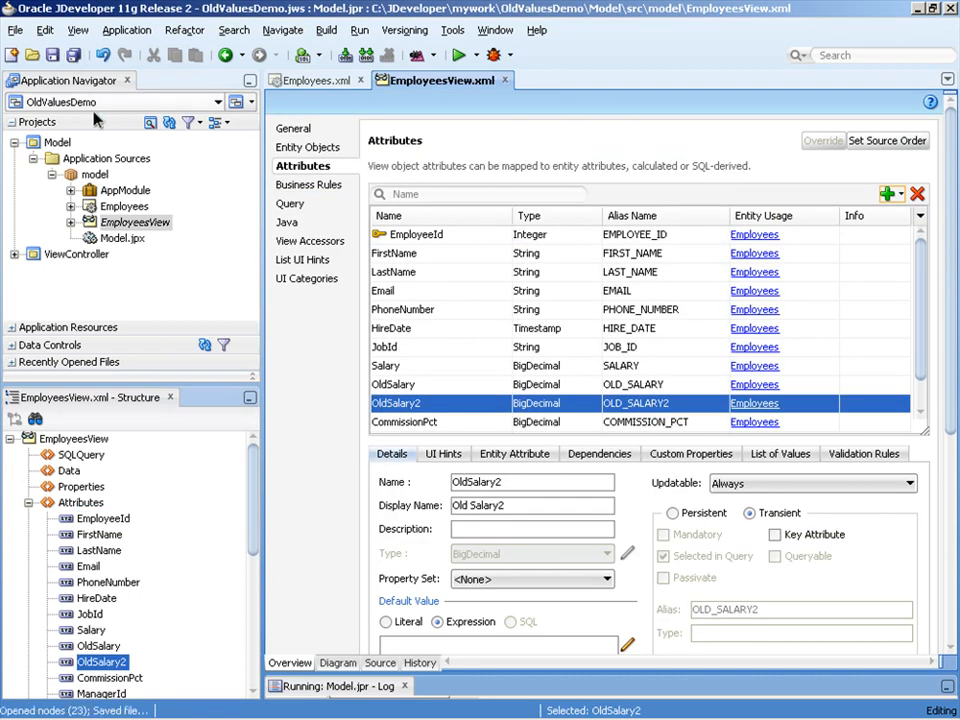
left_click(125, 190)
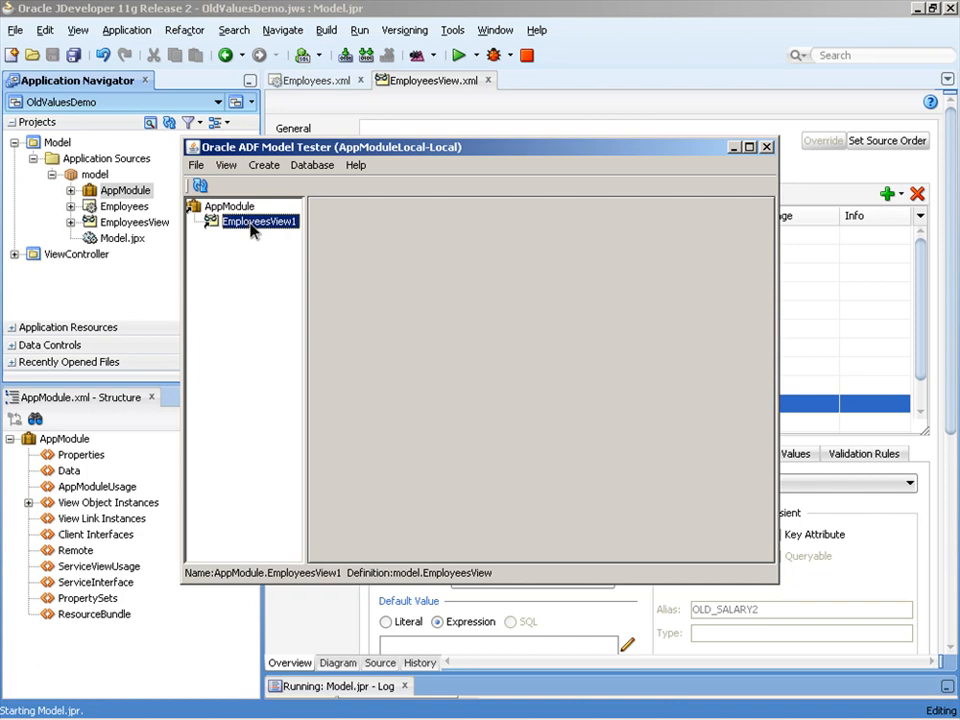
Open EmployeesView1 and edit employee 100's Salary to 1000, then replace it with 500
double_click(256, 221)
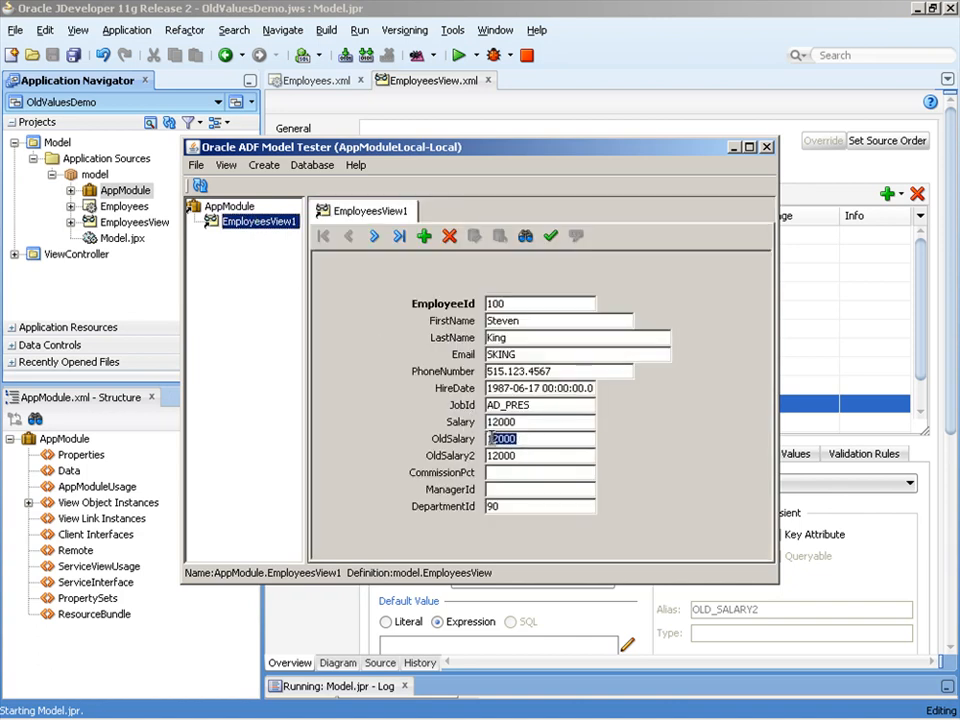
left_click(540, 455)
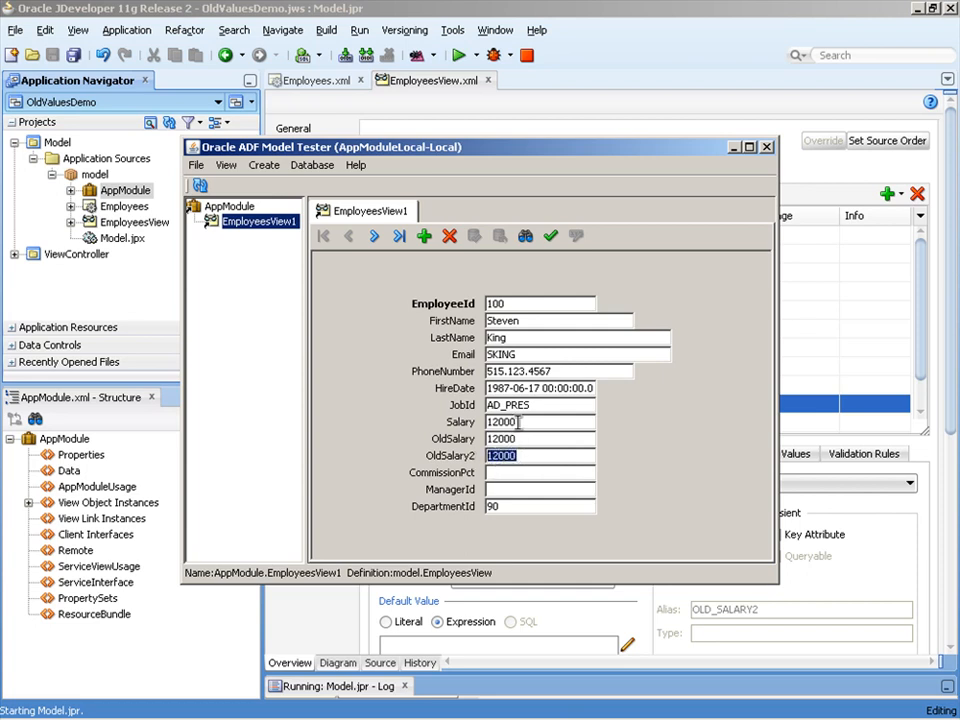
type("1")
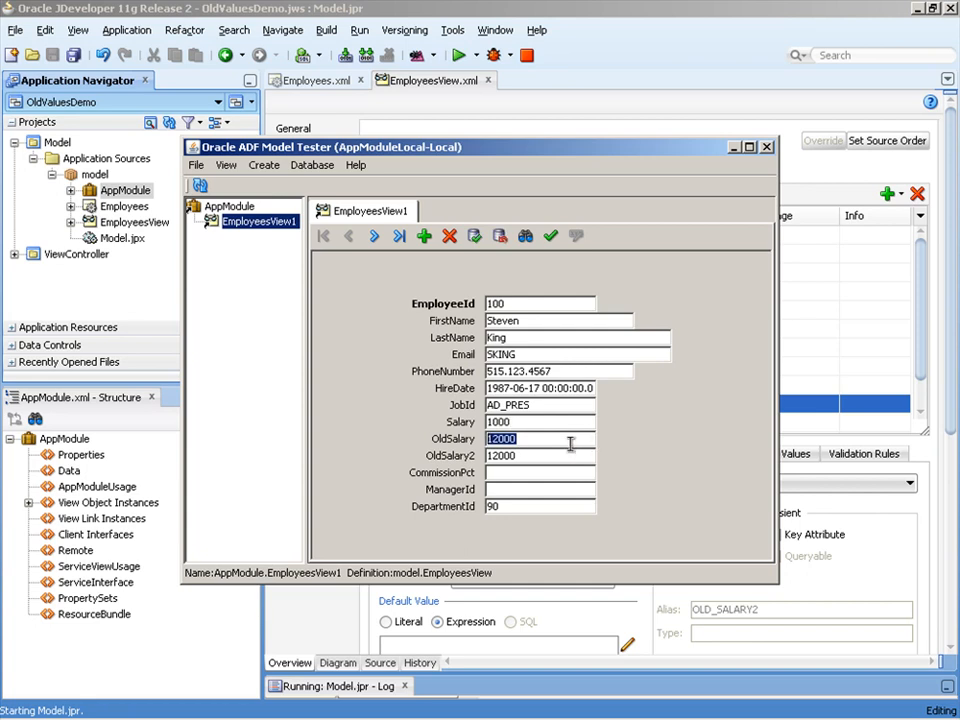
mouse_move(398, 292)
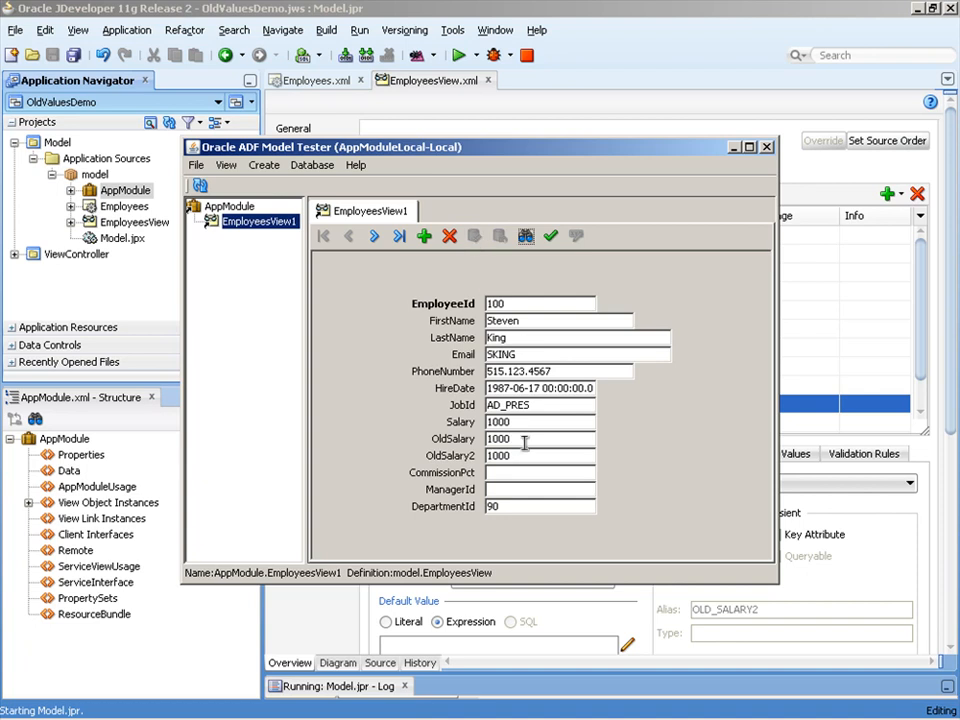
triple_click(540, 455)
type("500")
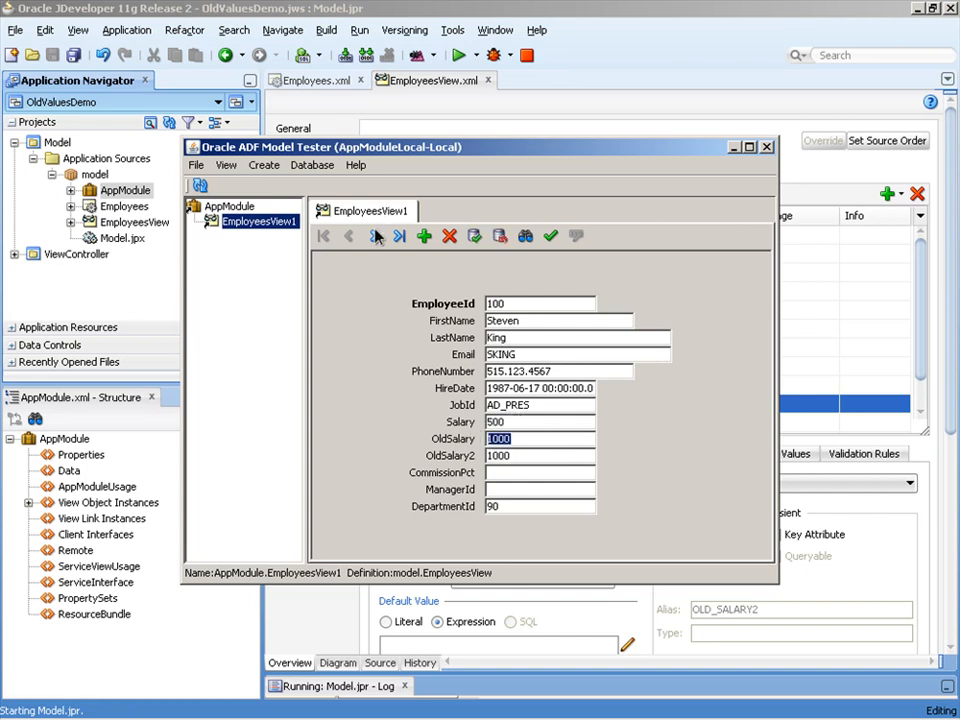
Move to the next record and back to check OldSalary keeps 1000, then close the tester
left_click(374, 236)
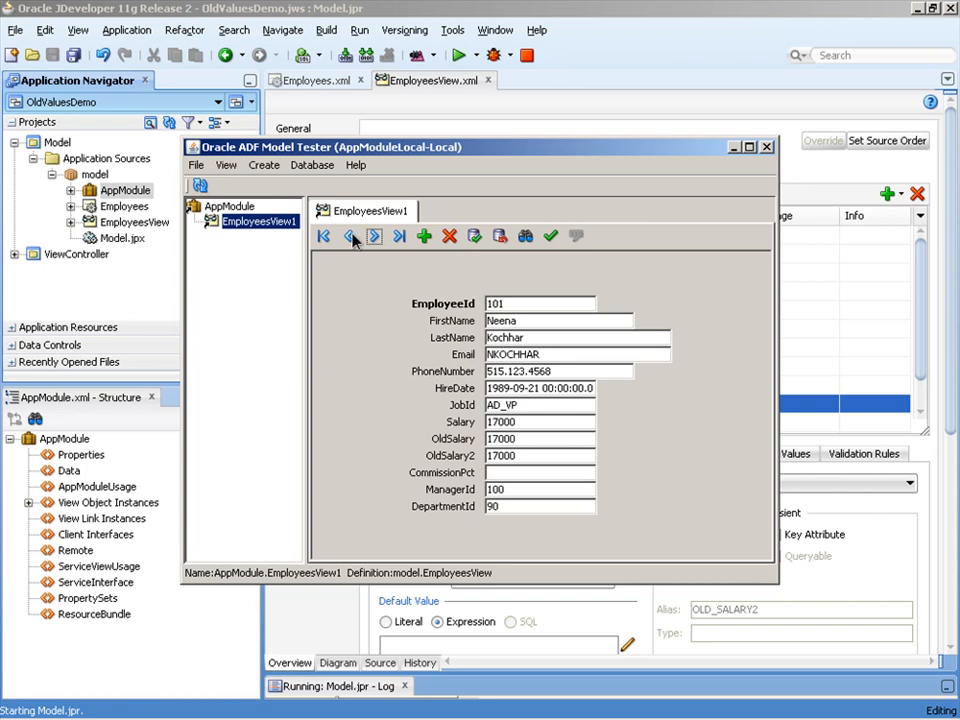
left_click(322, 236)
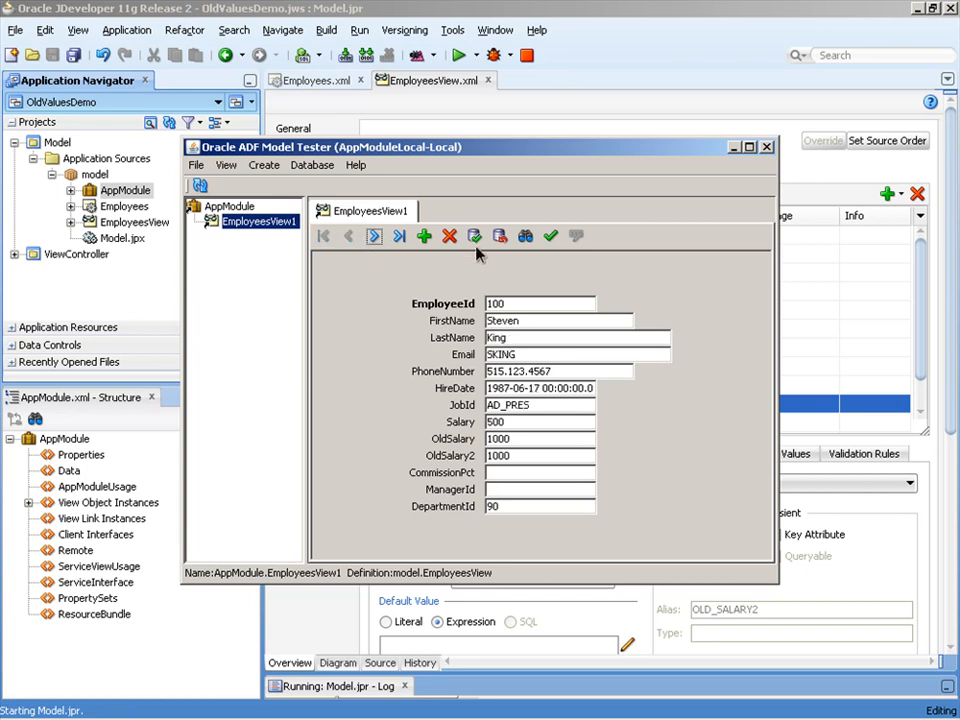
left_click(474, 237)
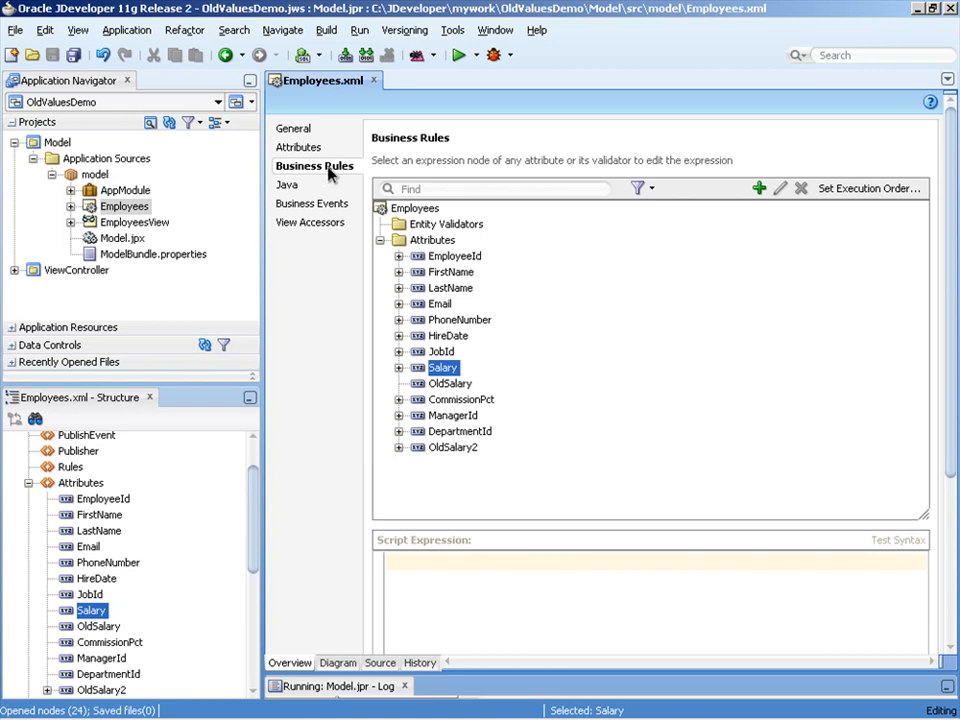
mouse_move(347, 186)
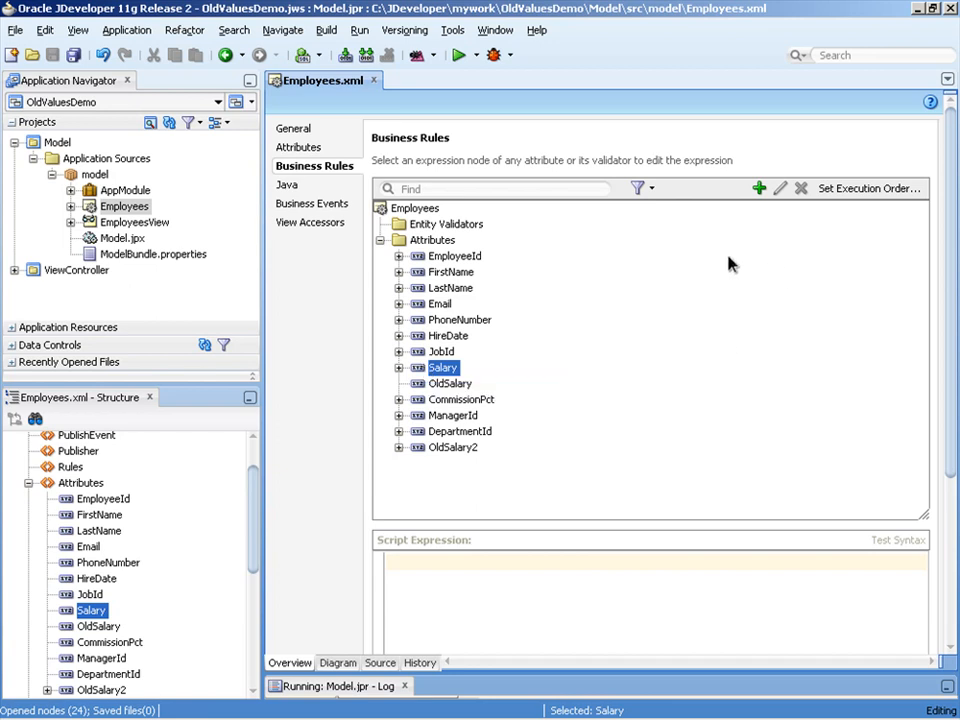
Start a new validation rule for the Salary attribute and list the rule types
left_click(759, 188)
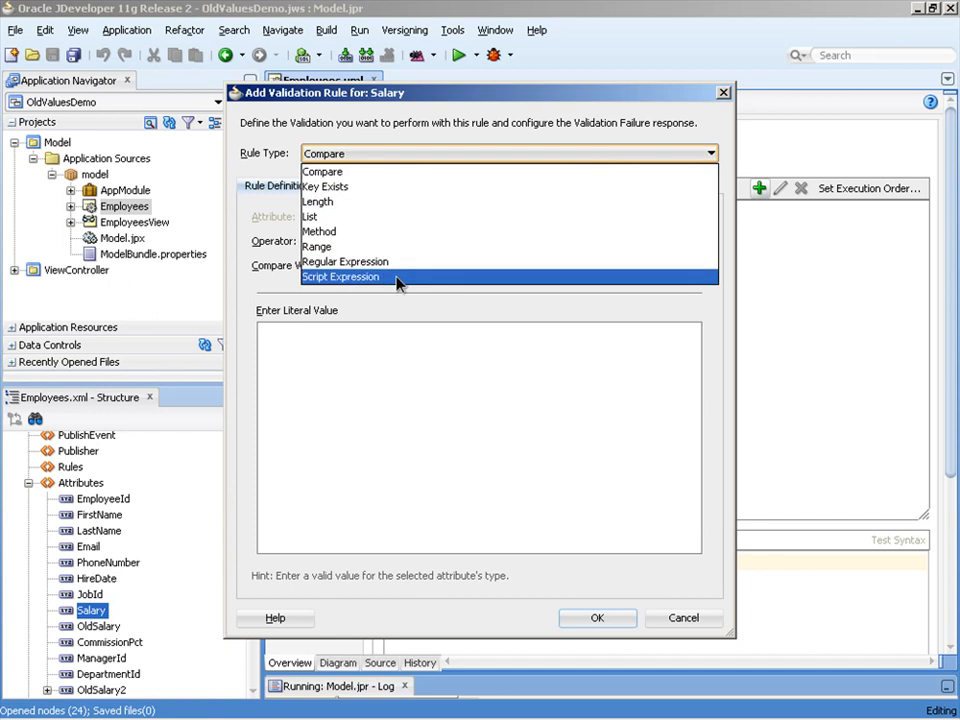
Switch the Salary rule to Script Expression and begin the expression with getPostedAttribute
left_click(340, 277)
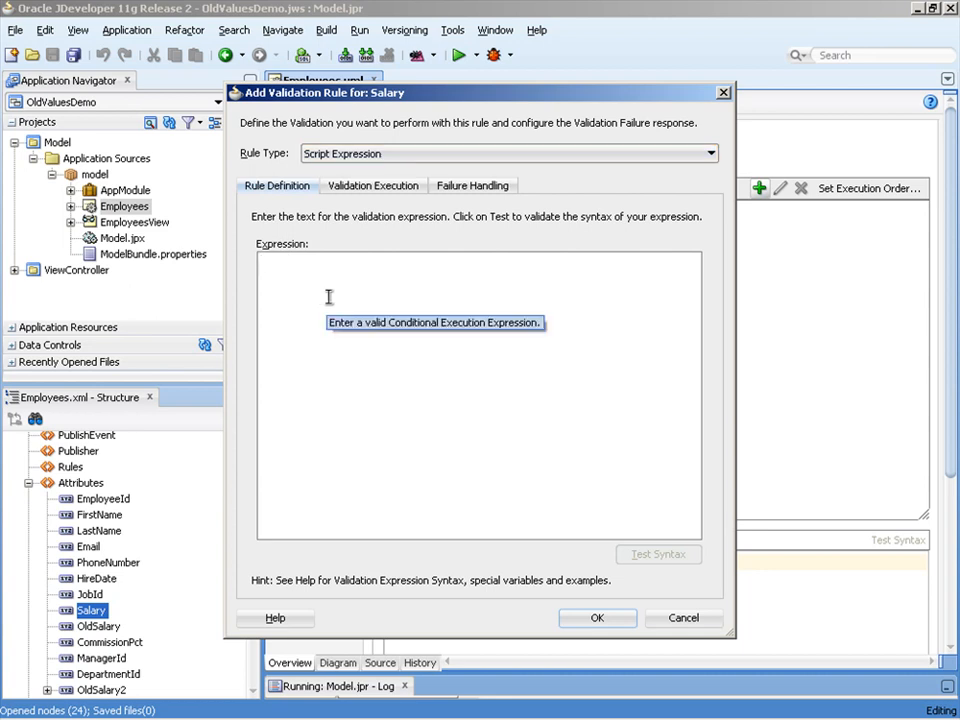
type("getPostedAtt")
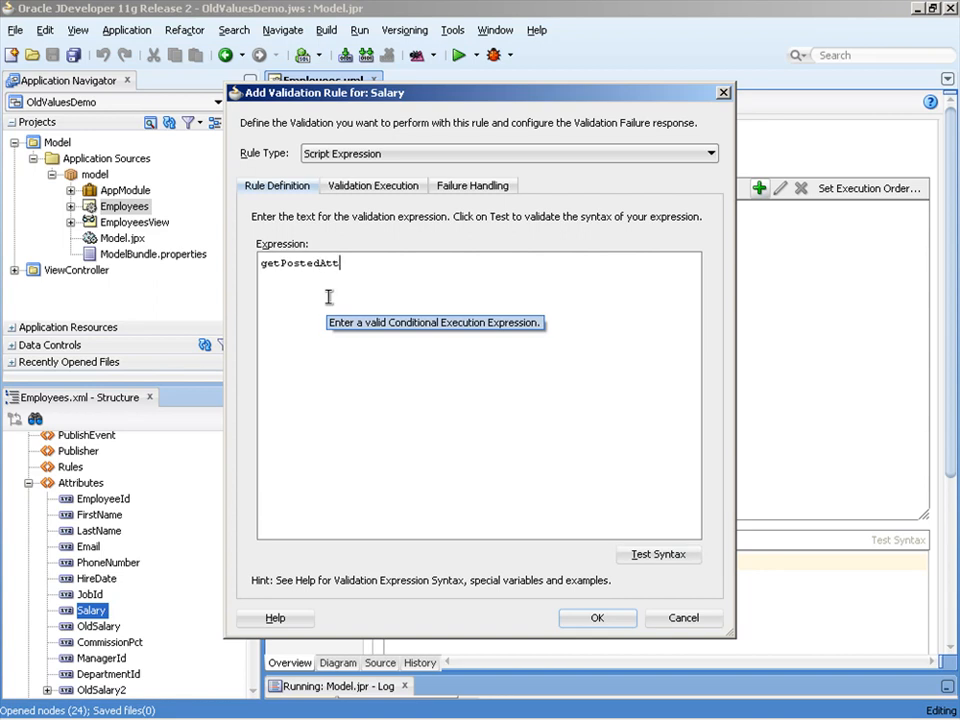
type("ribute")
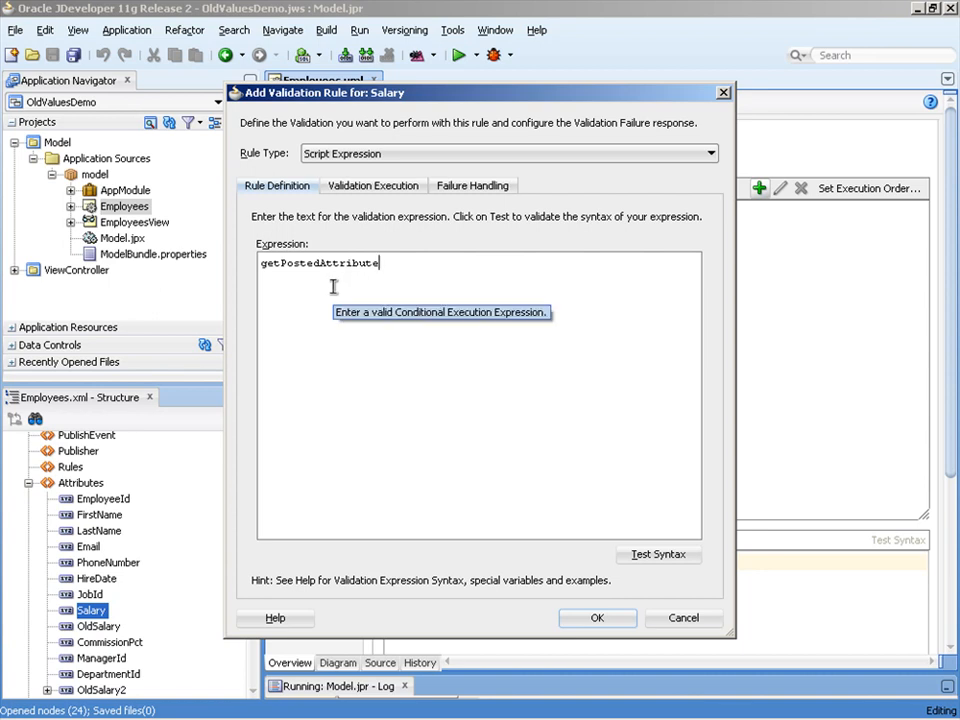
mouse_move(320, 262)
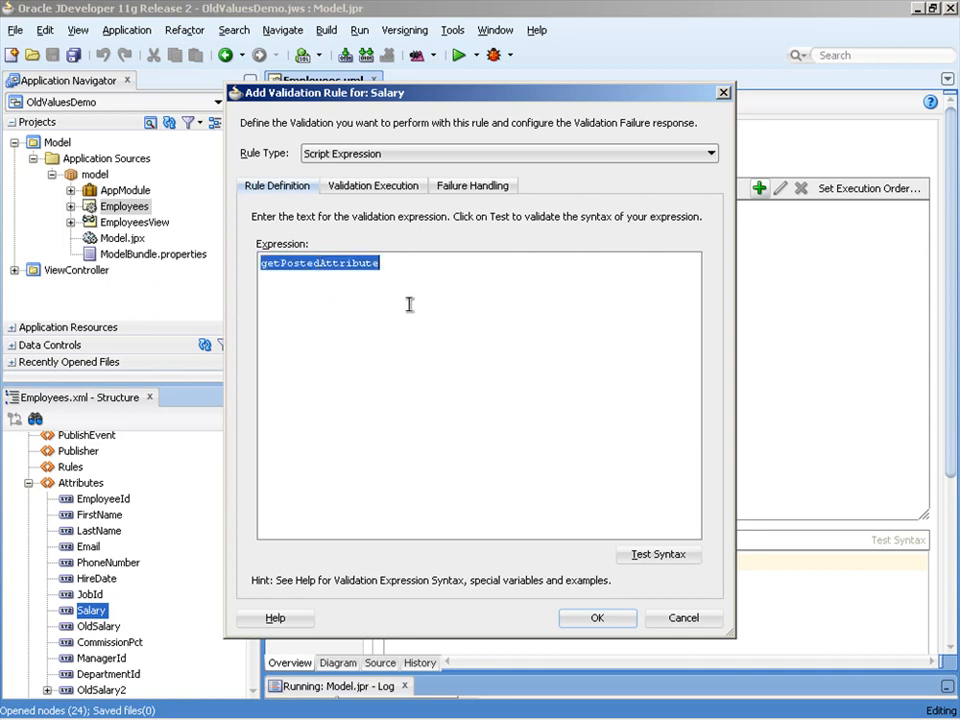
Complete the expression as (newValue - oldValue) <= (oldValue * 0.1)
type("(newValue")
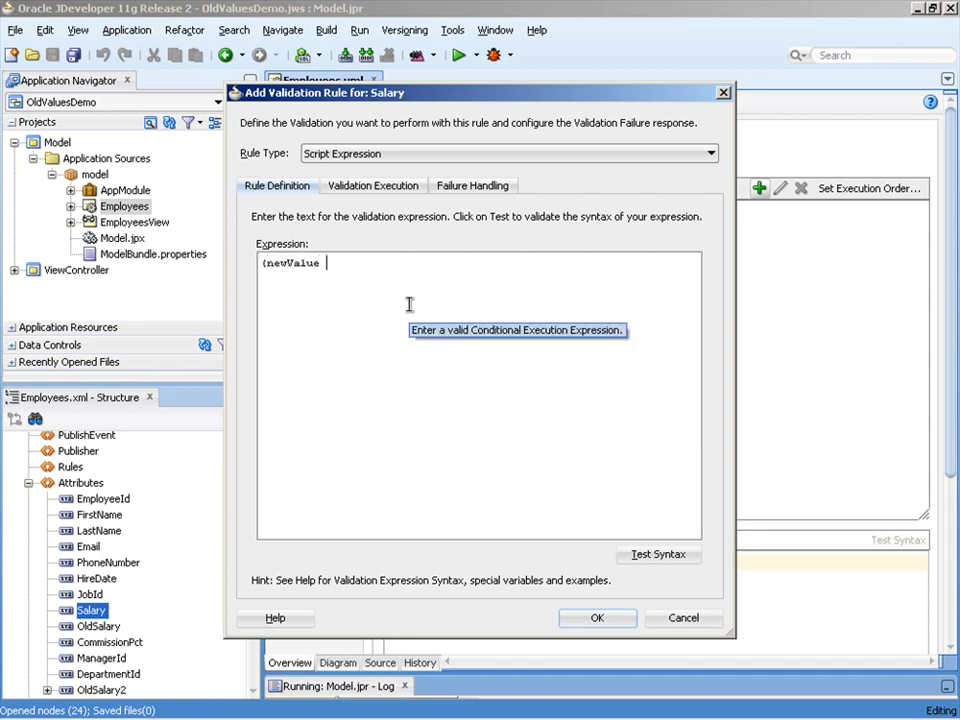
type("- oldValue")
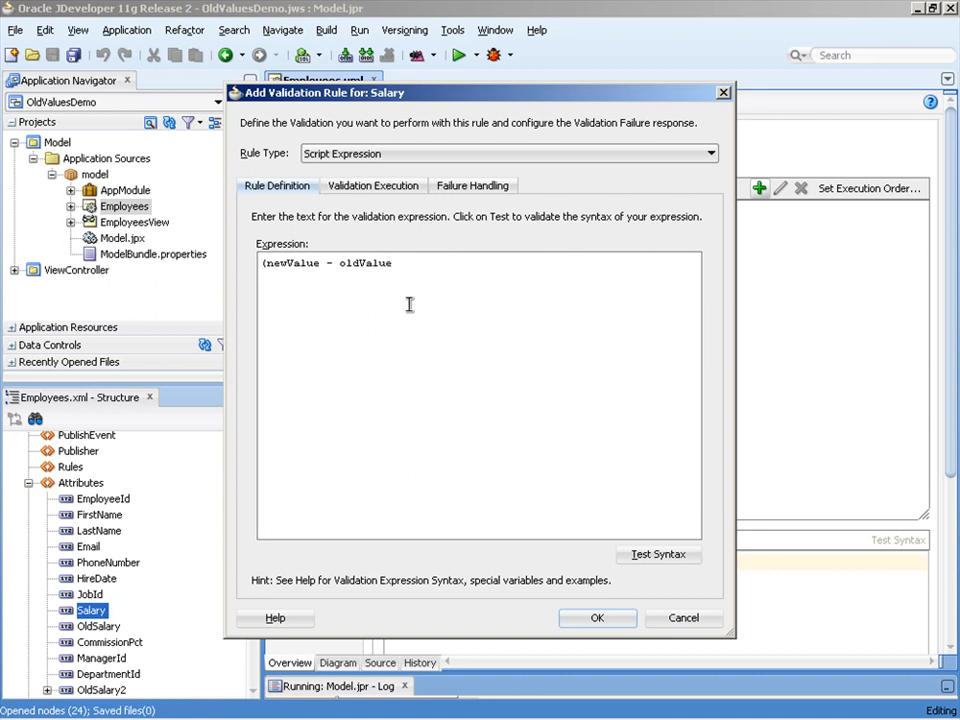
type("<=")
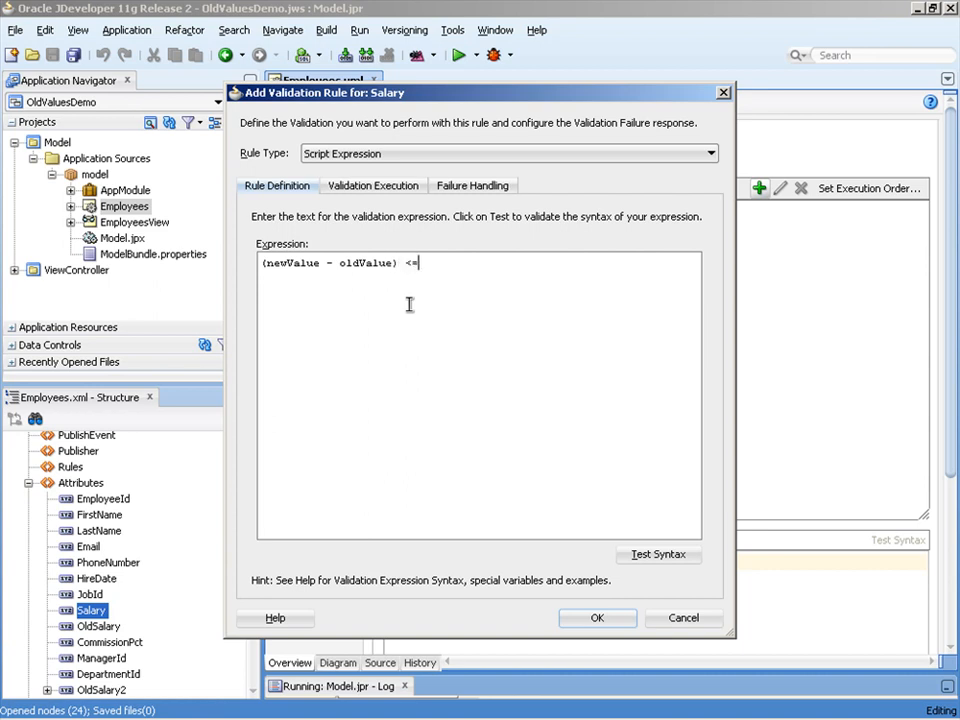
type("(oldValue * ).")
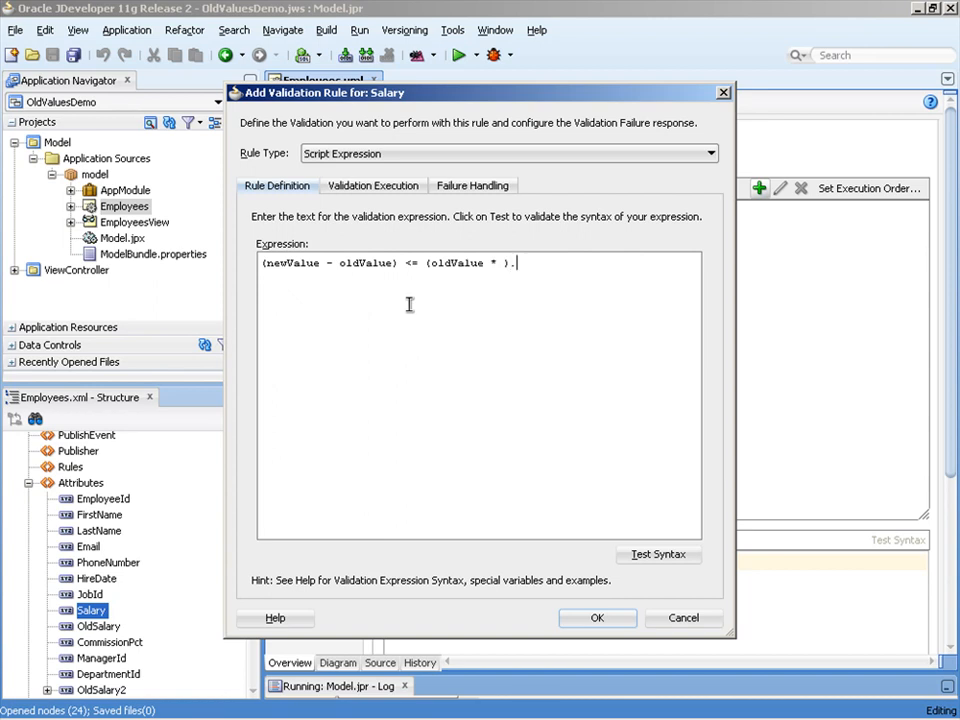
type("0.1")
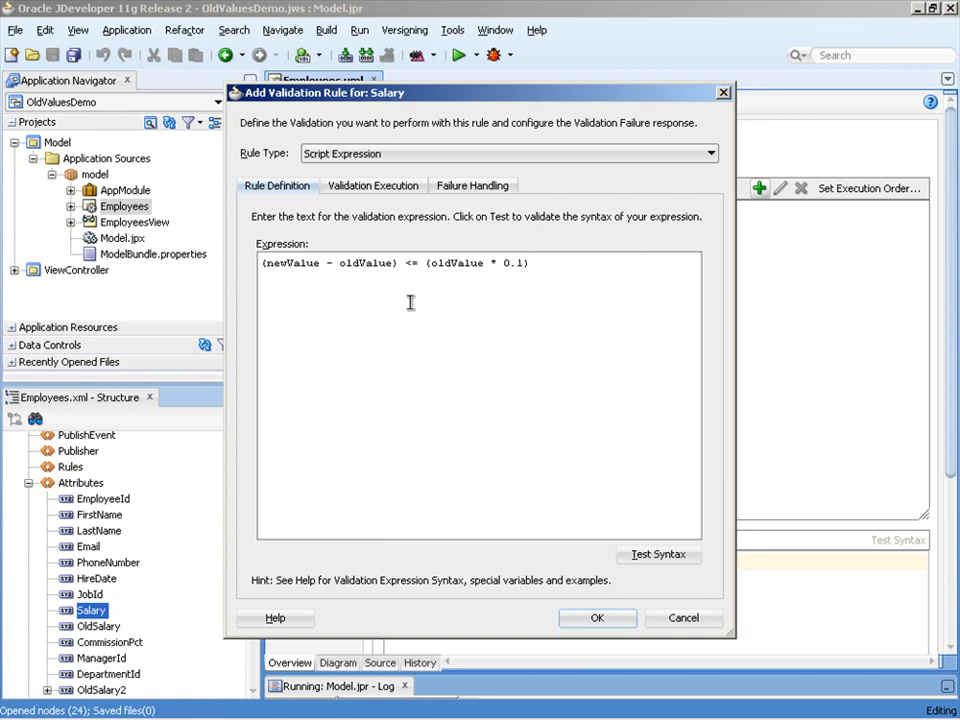
Set the failure message to "Salary increase is too high!" and confirm the validator with OK
left_click(473, 185)
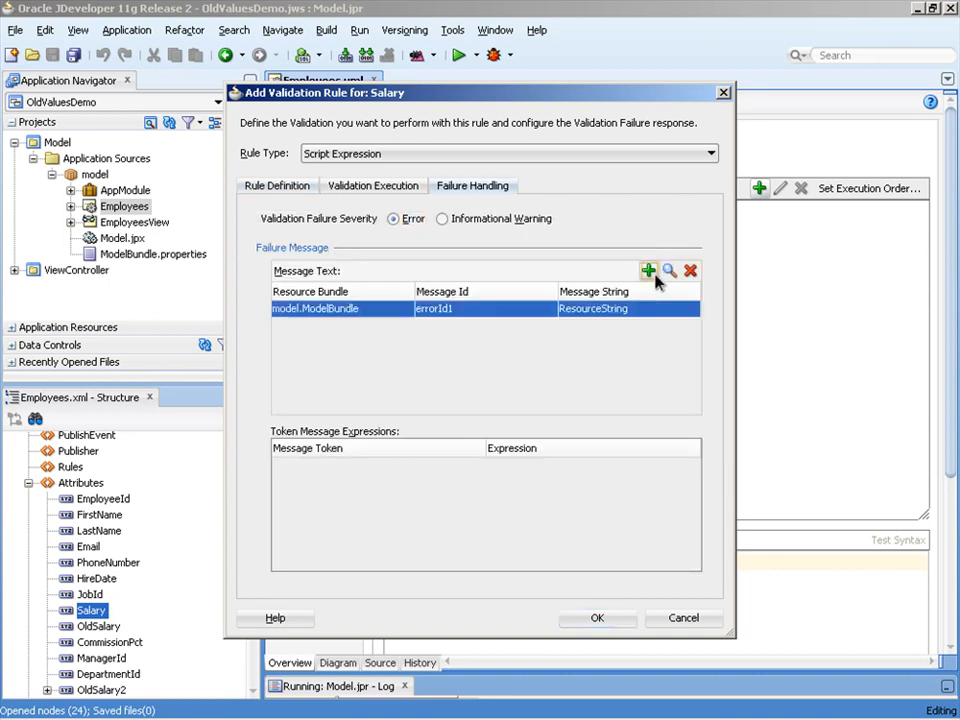
double_click(593, 308)
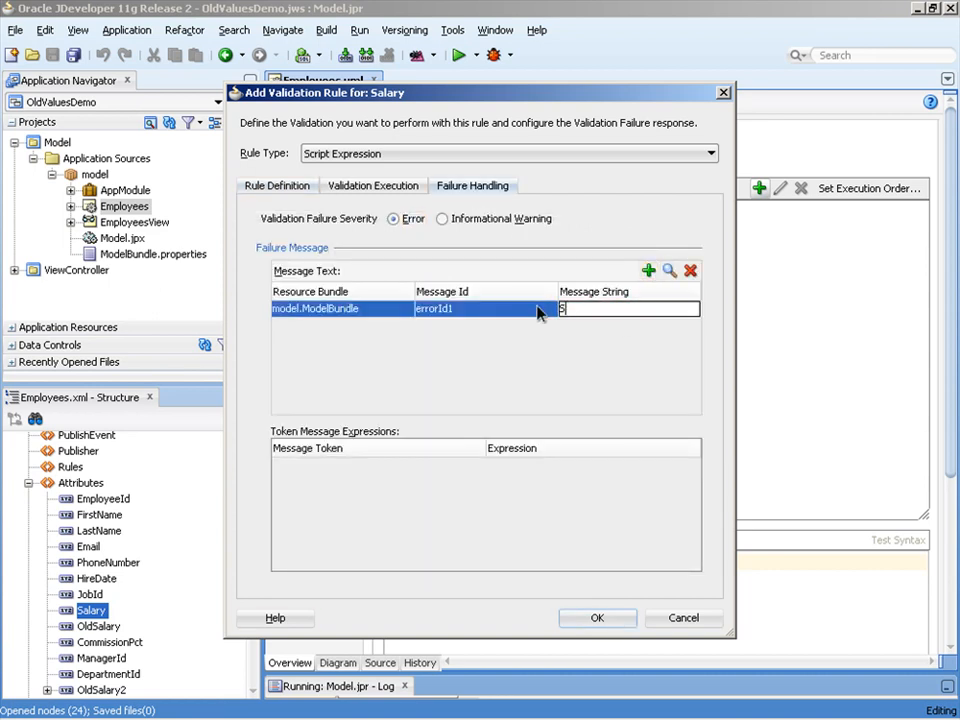
type("Salary increase is too high!")
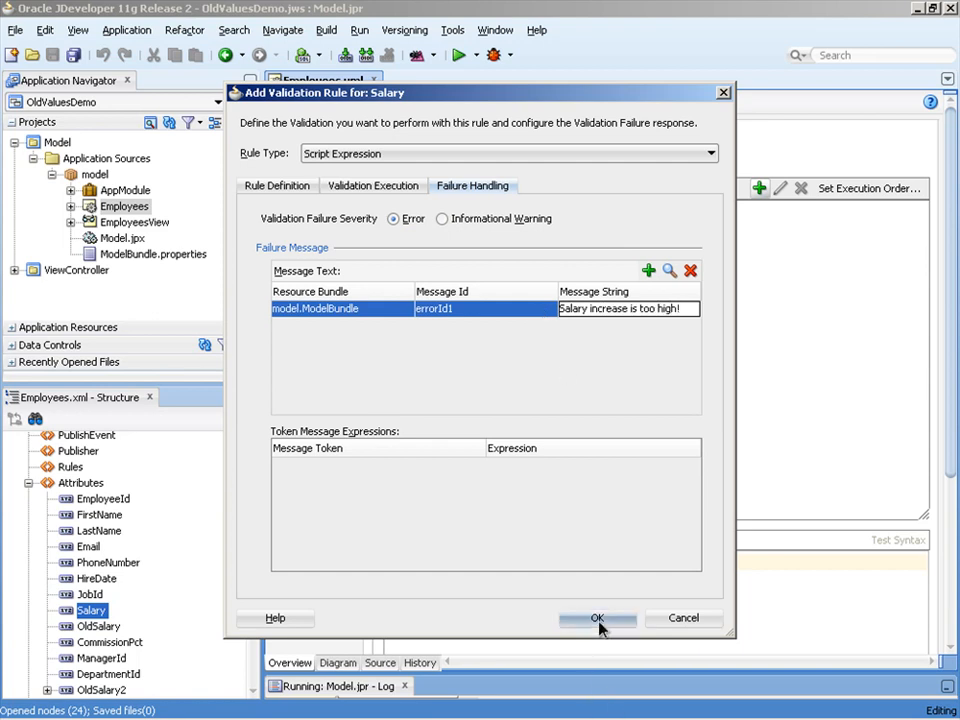
left_click(597, 618)
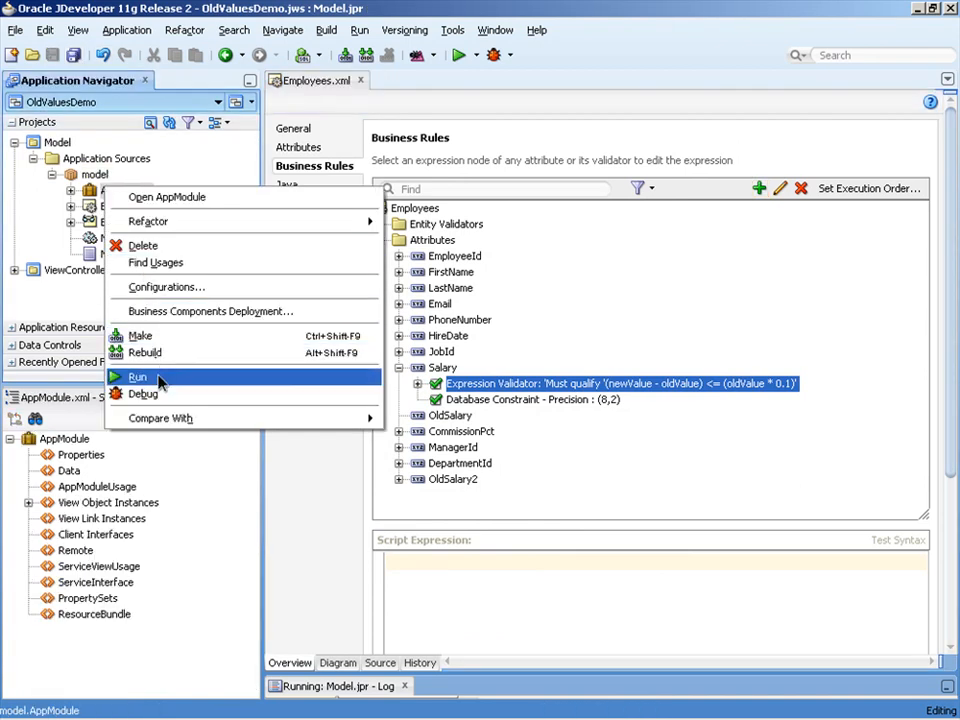
Run AppModule in the Model Tester and show the EmployeesView1 data form
left_click(138, 377)
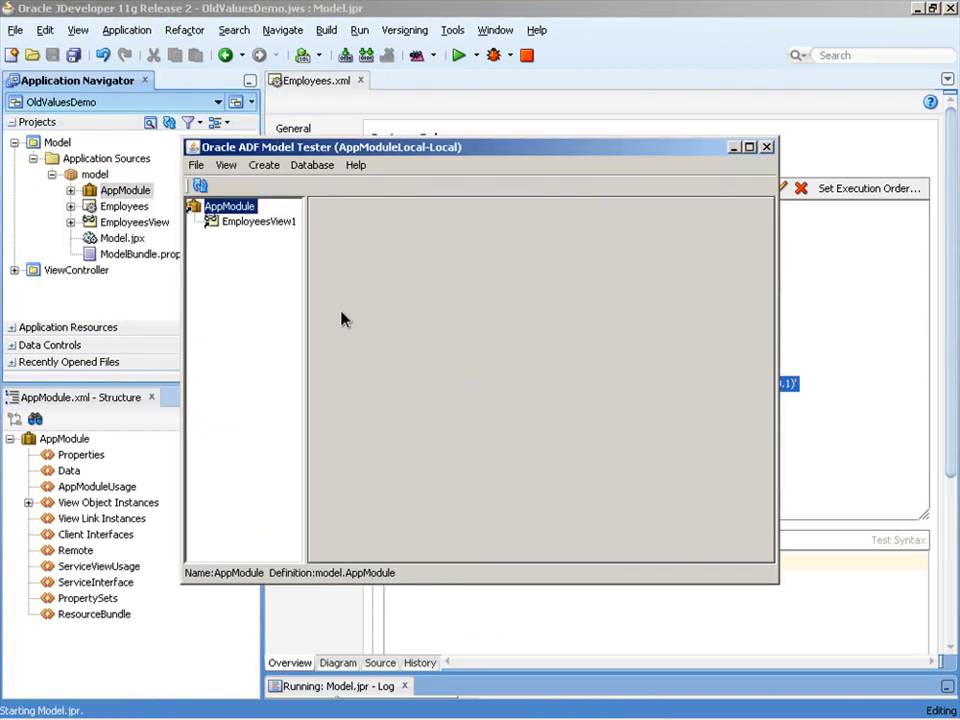
left_click(258, 221)
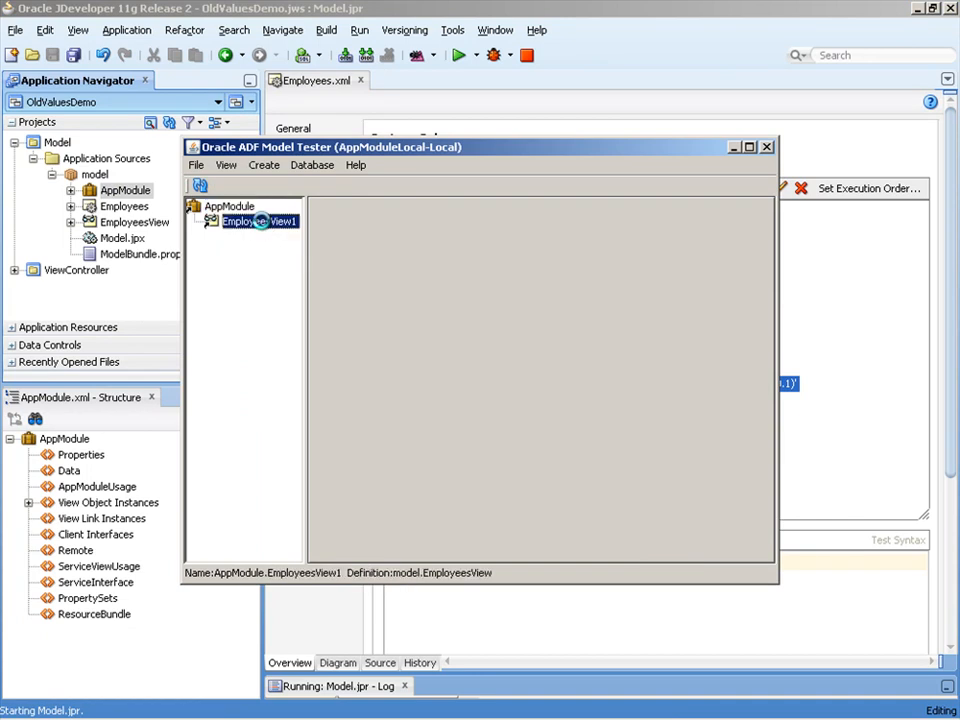
double_click(258, 221)
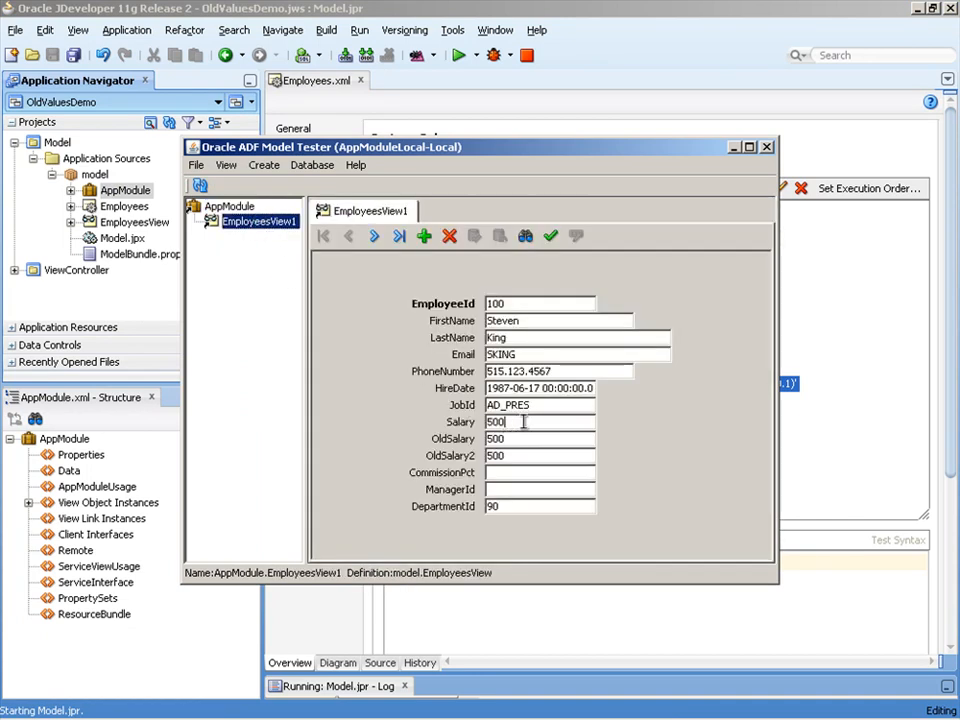
Change employee 100's Salary from 500 to 510
double_click(497, 421)
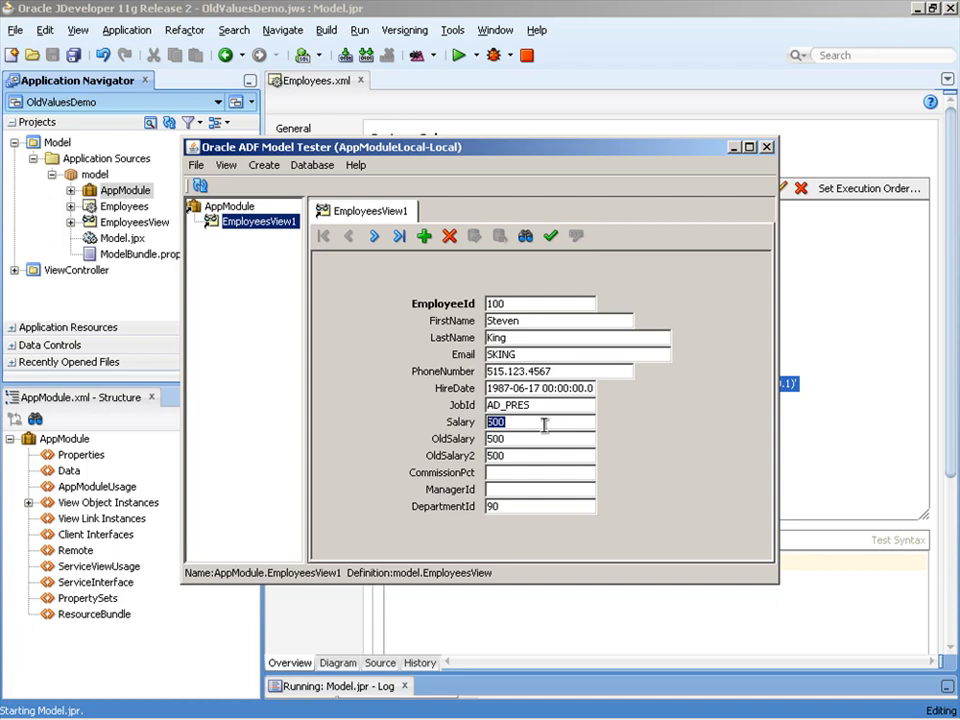
type("5")
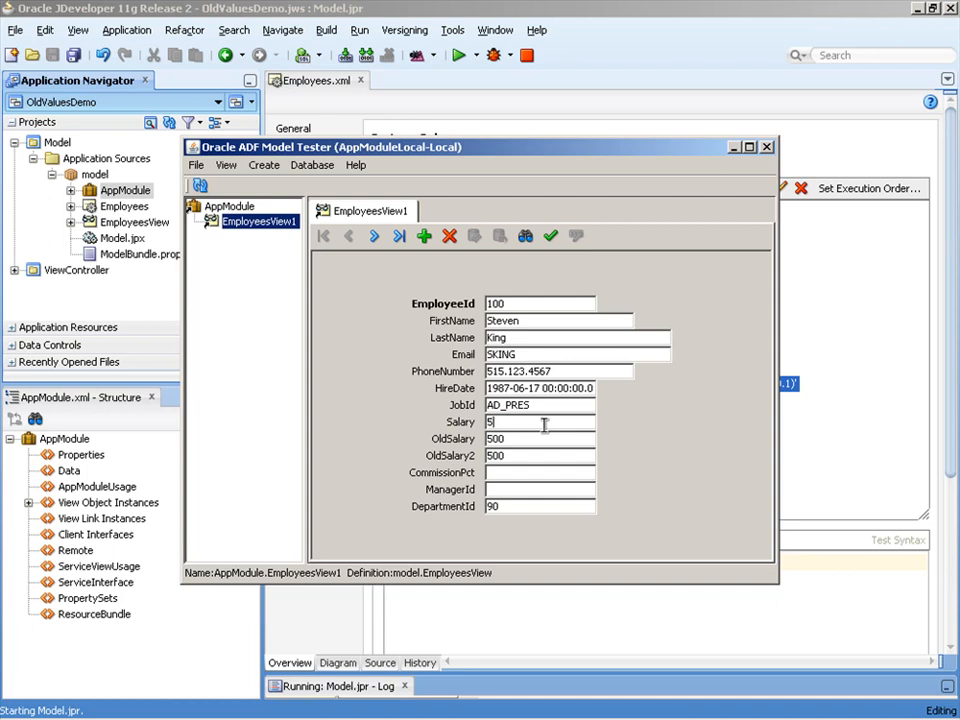
type("10")
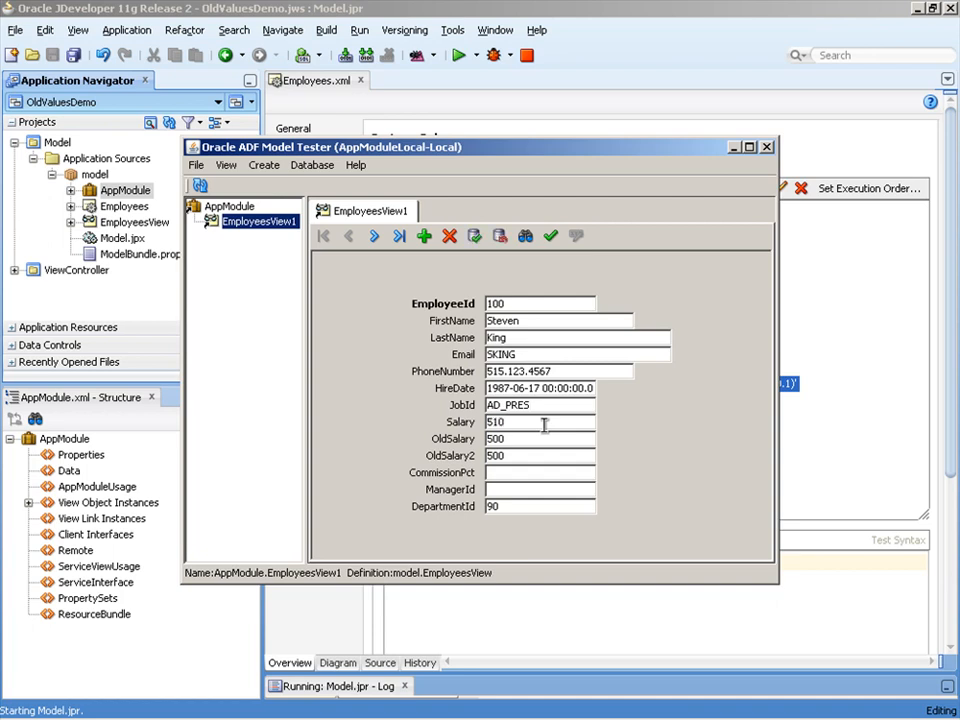